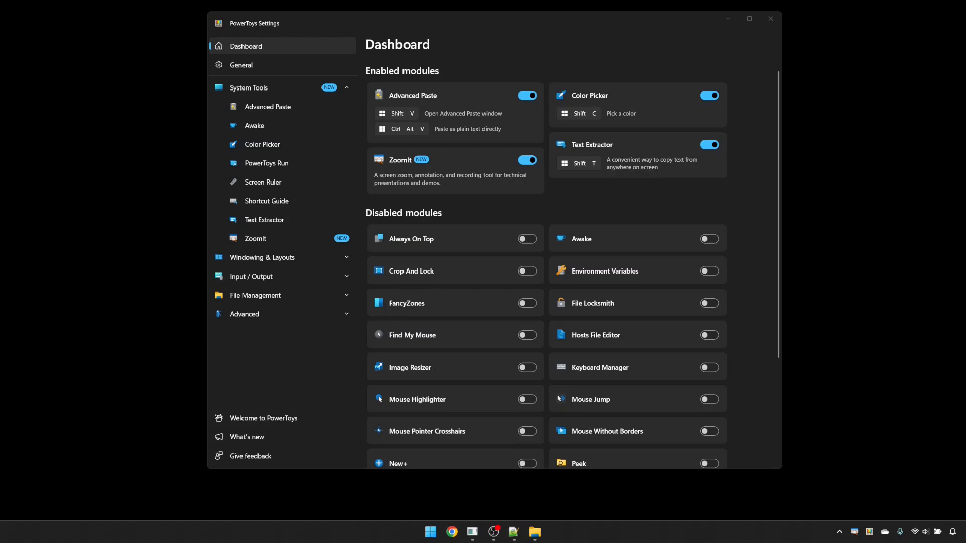
{"action": "mouse_move", "coordinate": [26, 176]}
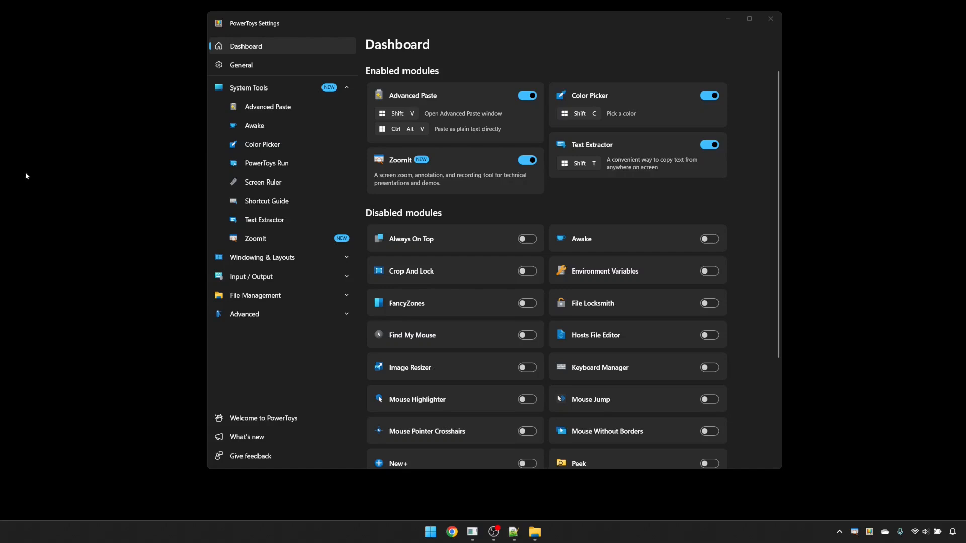
{"action": "mouse_move", "coordinate": [482, 179]}
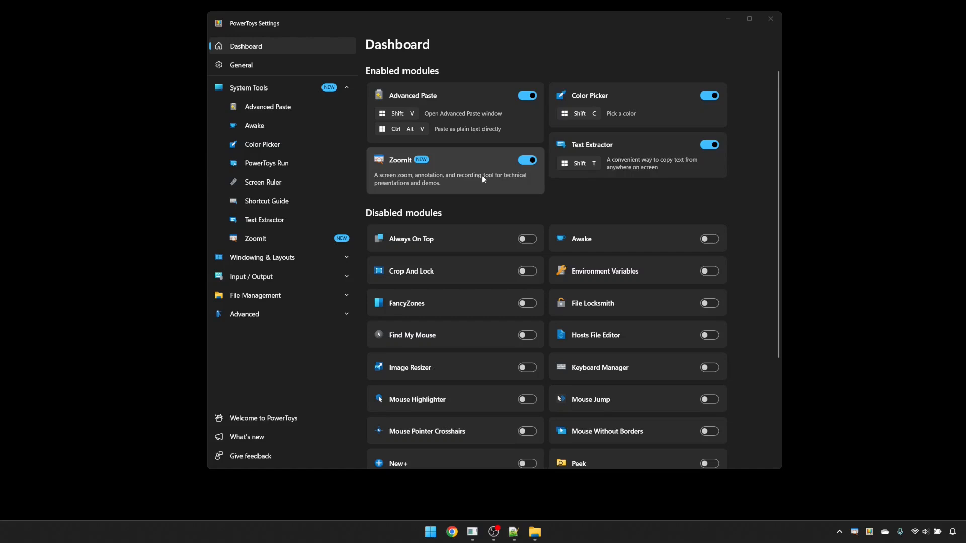
Open the ZoomIt module card from the PowerToys Dashboard.
{"action": "left_click", "coordinate": [255, 238]}
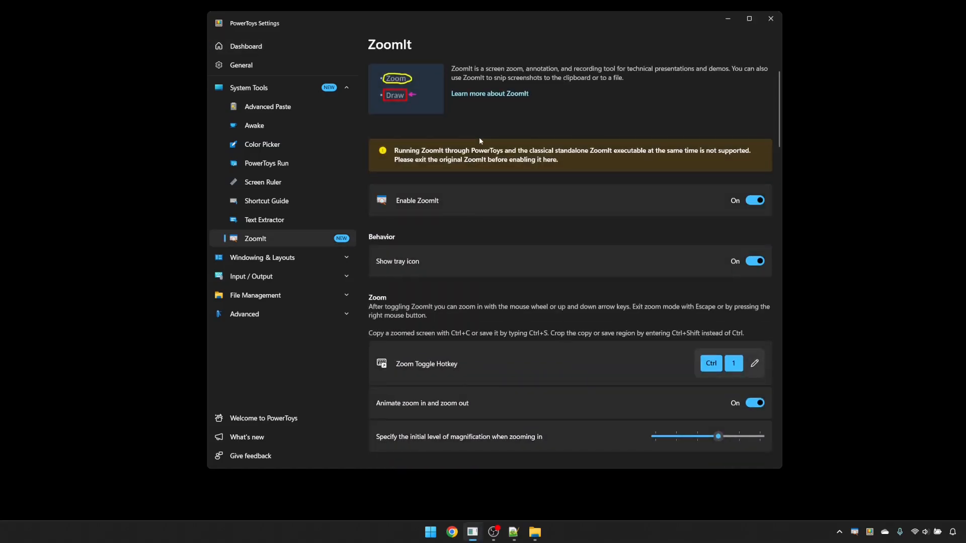
{"action": "mouse_move", "coordinate": [705, 216]}
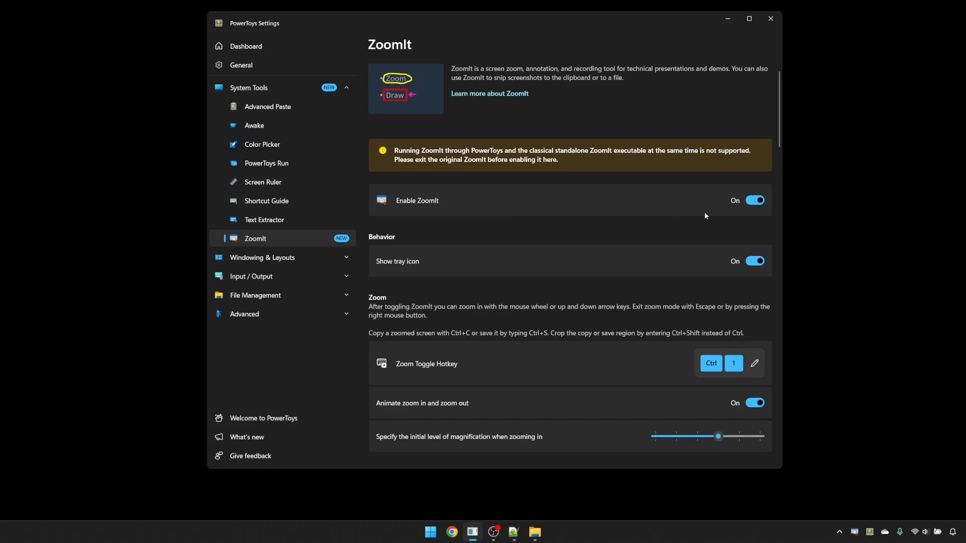
{"action": "mouse_move", "coordinate": [751, 276]}
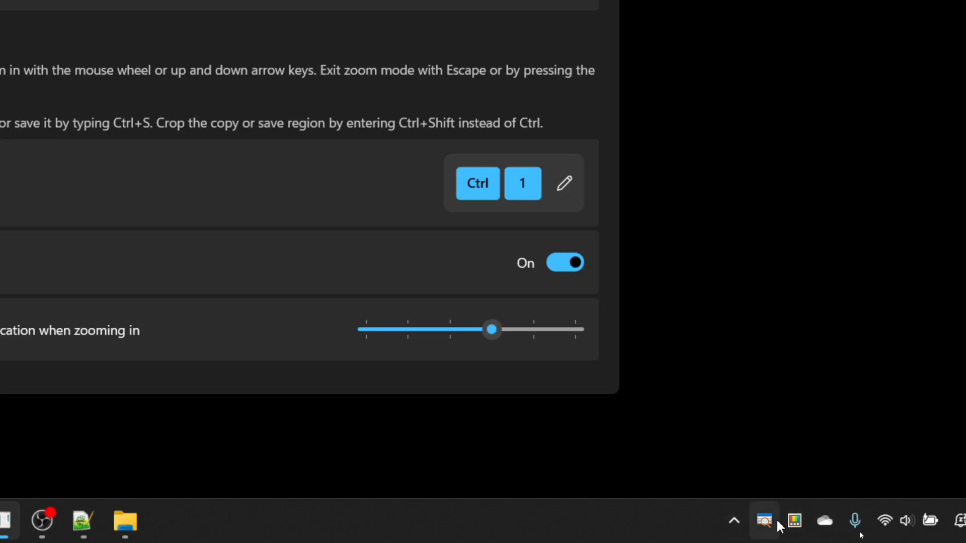
{"action": "mouse_move", "coordinate": [763, 521]}
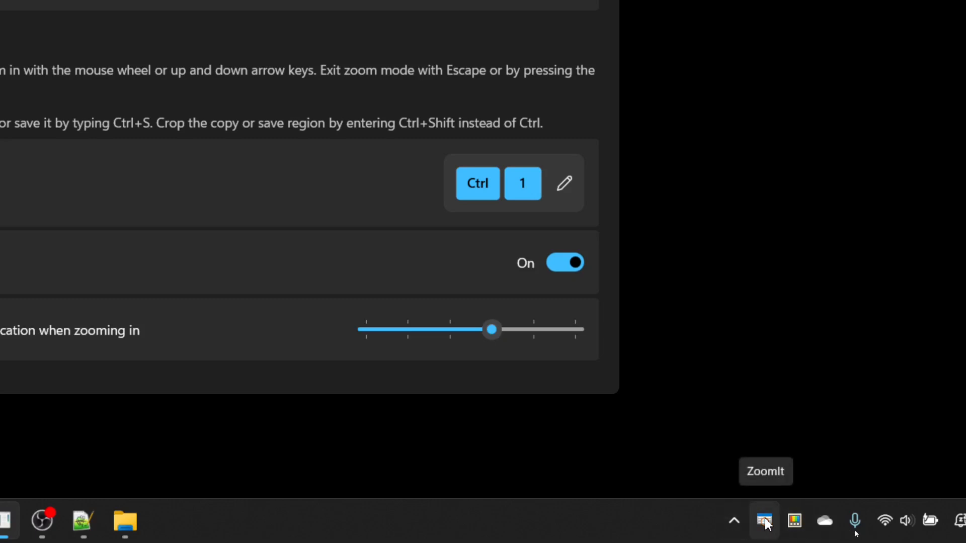
{"action": "left_click", "coordinate": [763, 520]}
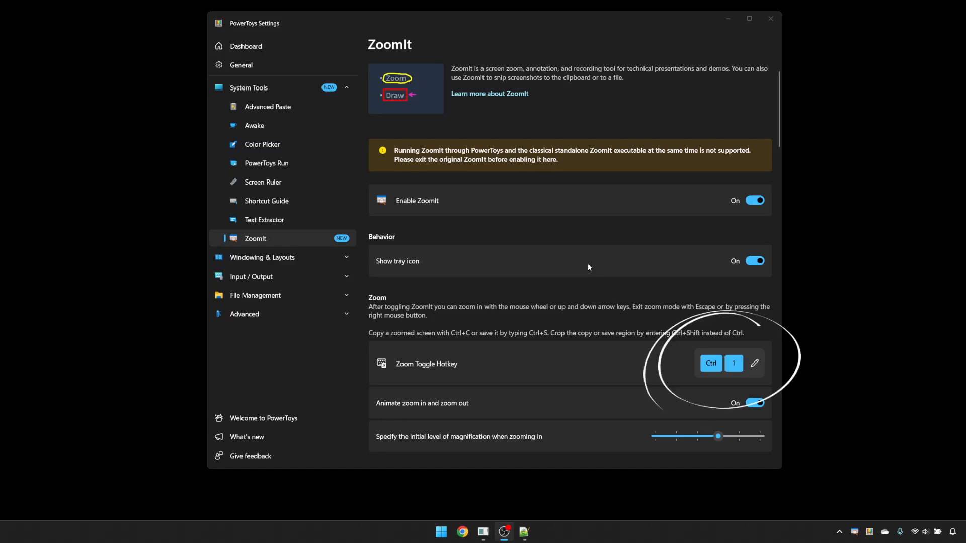
{"action": "mouse_move", "coordinate": [600, 280]}
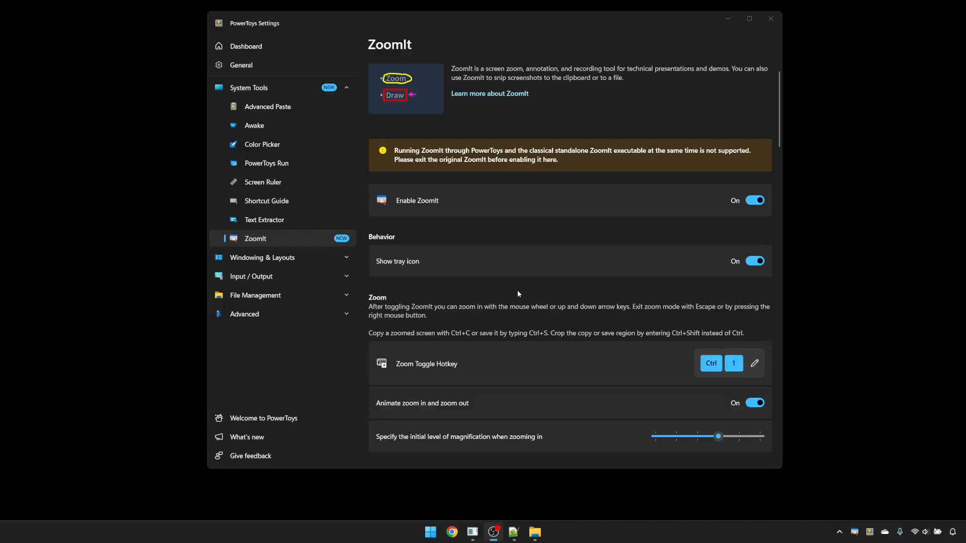
Scroll to the Draw section, sketch red annotations, change pen colour and undo a line.
{"action": "scroll", "scroll_direction": "down", "scroll_amount": 3}
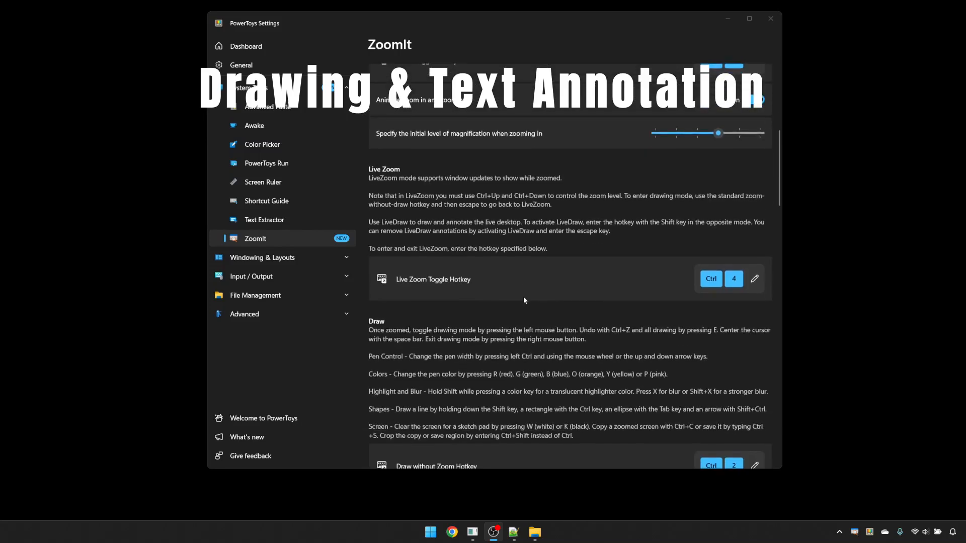
{"action": "scroll", "scroll_direction": "down", "scroll_amount": 3}
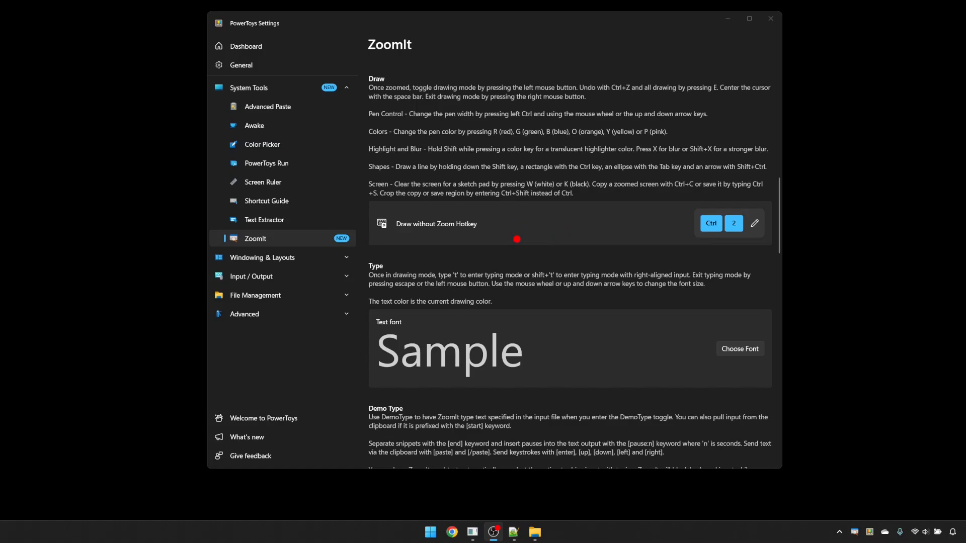
{"action": "key", "text": "ctrl"}
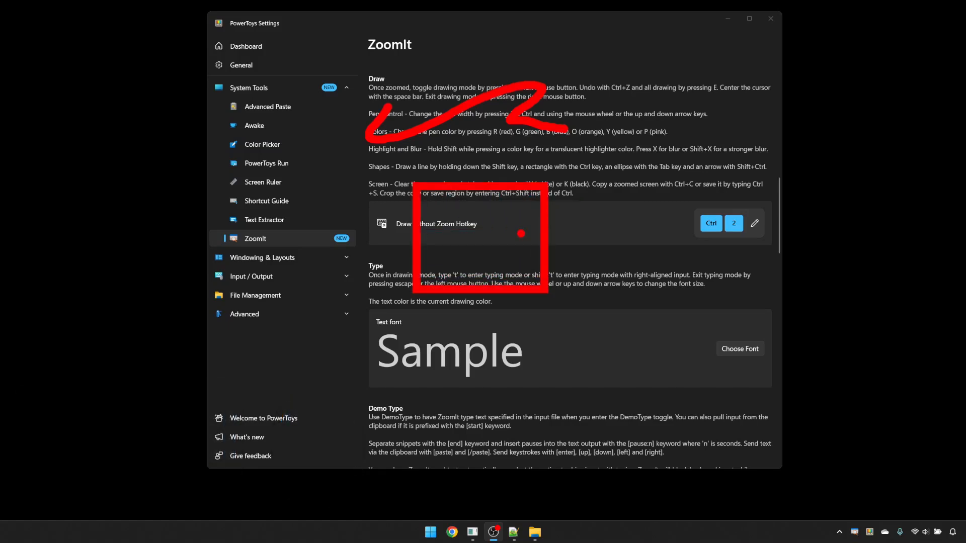
{"action": "key", "text": "shift"}
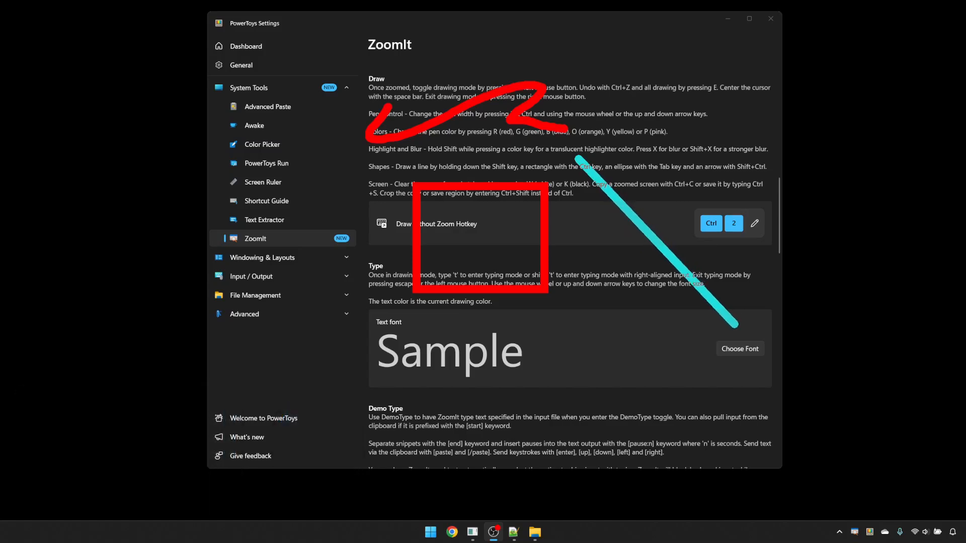
{"action": "key", "text": "Tab"}
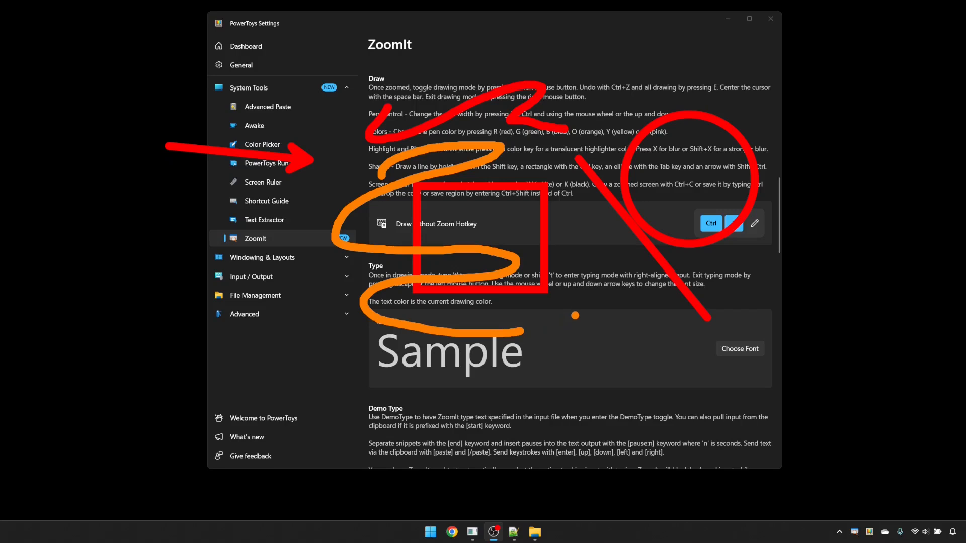
Erase the earlier drawings from the screen.
{"action": "key", "text": "shift"}
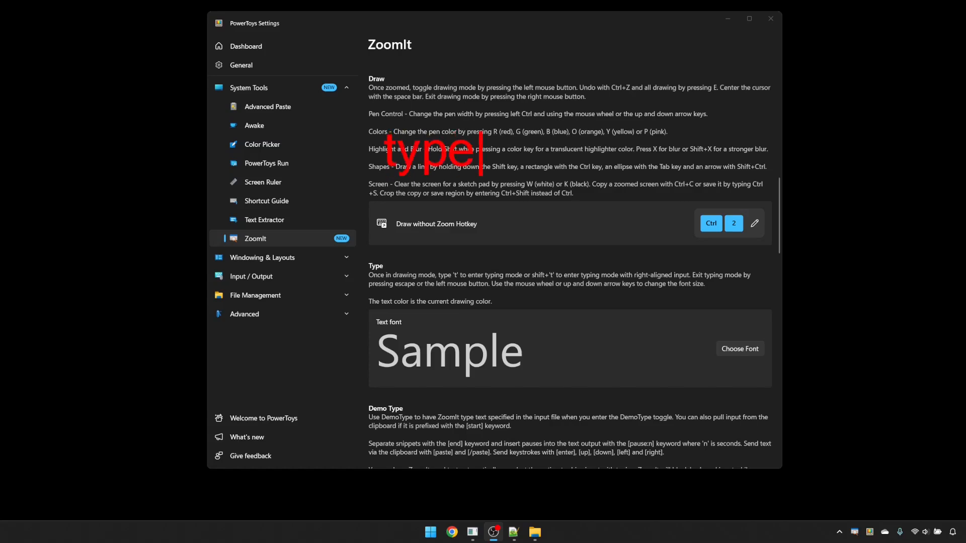
Finish the red 'type' label, copy the annotated screen to the clipboard, then save.
{"action": "key", "text": "Escape"}
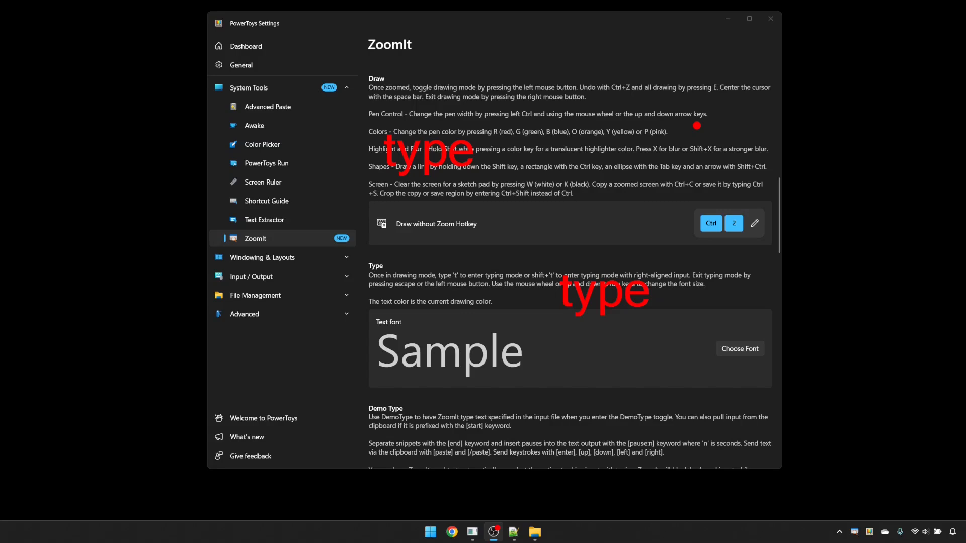
{"action": "key", "text": "ctrl+c"}
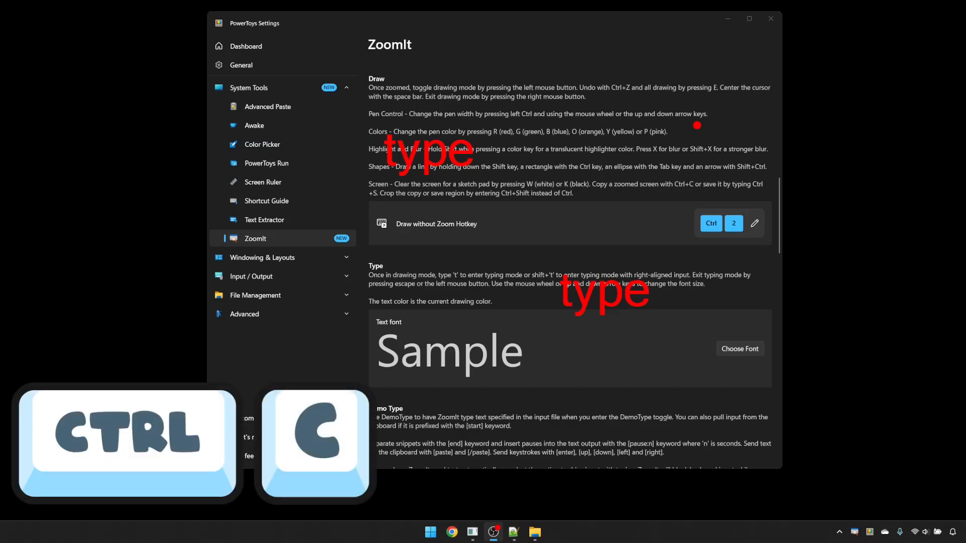
{"action": "key", "text": "ctrl+s"}
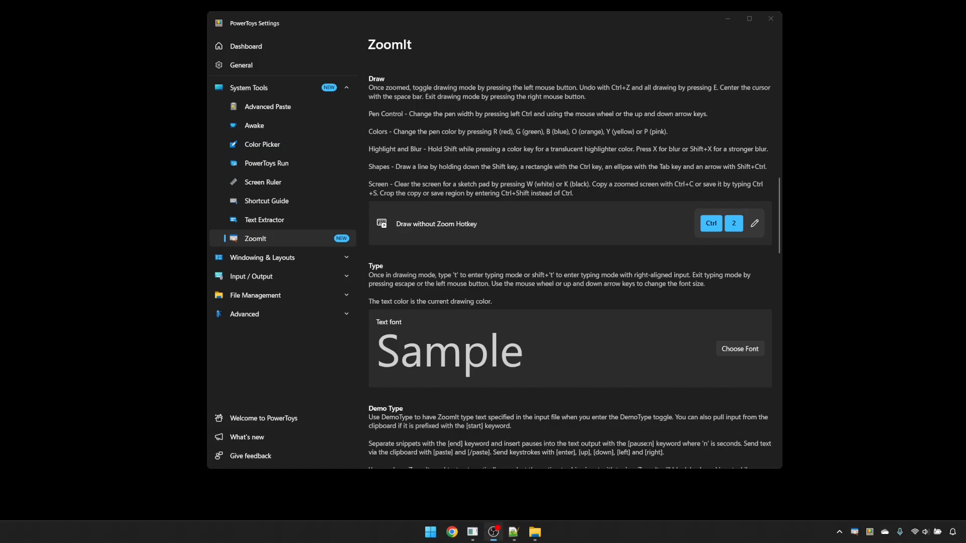
{"action": "mouse_move", "coordinate": [493, 176]}
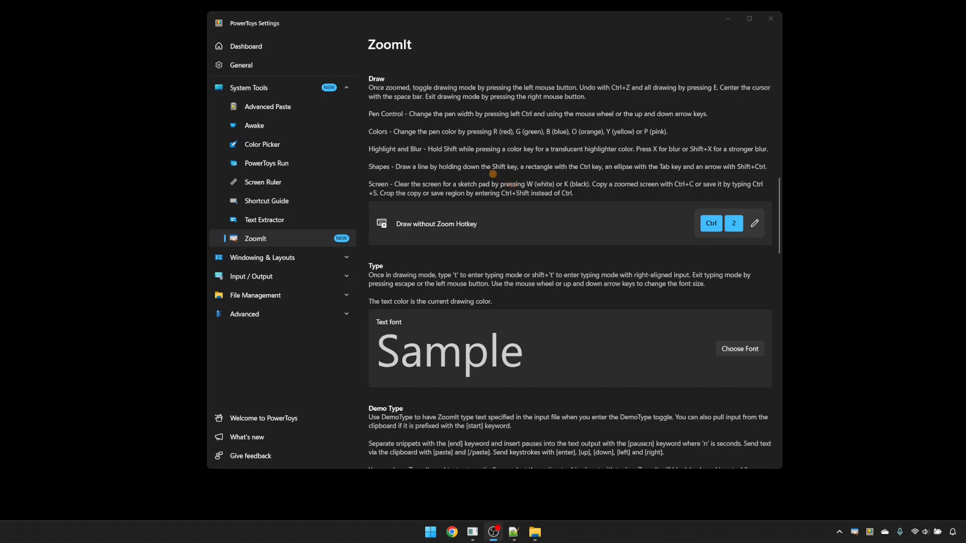
{"action": "mouse_move", "coordinate": [457, 158]}
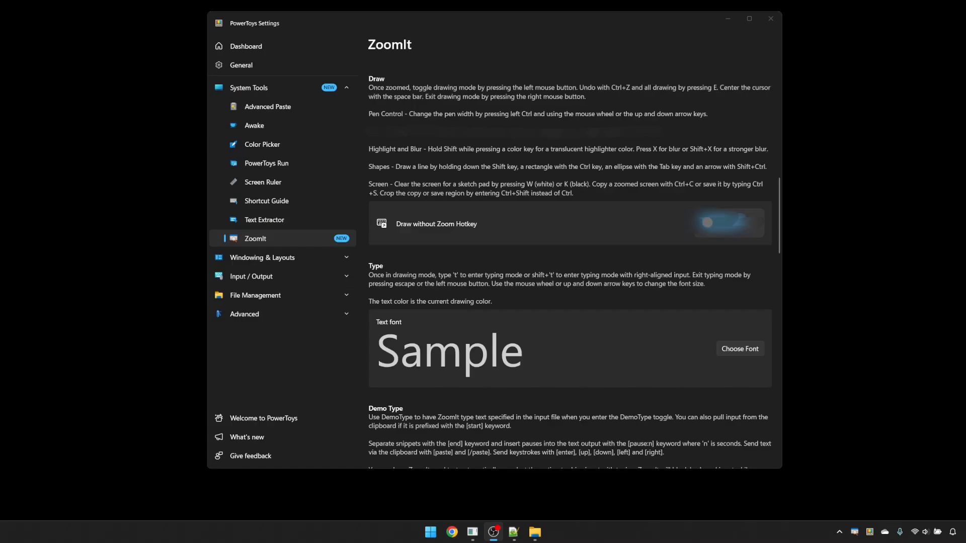
Leave drawing mode and magnify the Zoom settings area, scrolling through the zoomed view.
{"action": "left_click", "coordinate": [725, 223]}
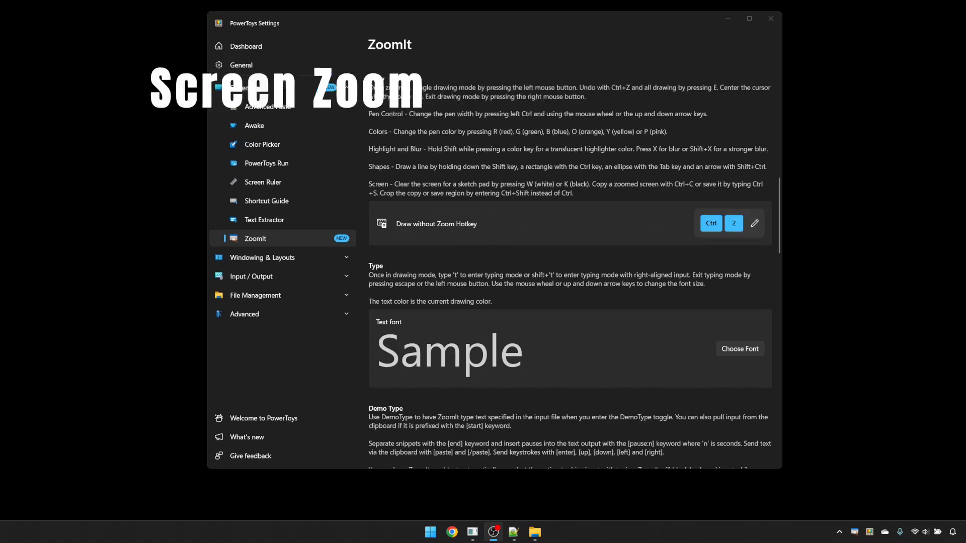
{"action": "scroll", "scroll_direction": "up", "scroll_amount": 3}
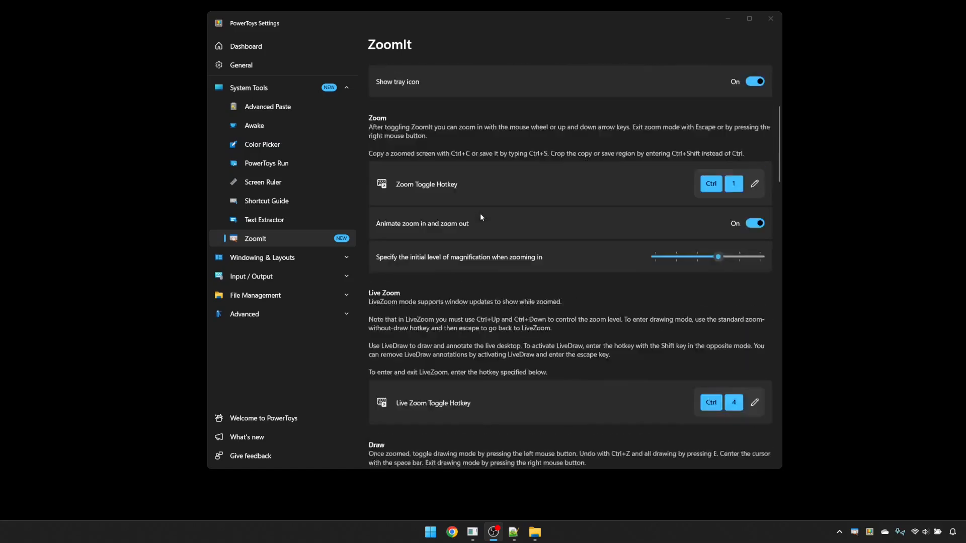
{"action": "scroll", "scroll_direction": "up", "scroll_amount": 3}
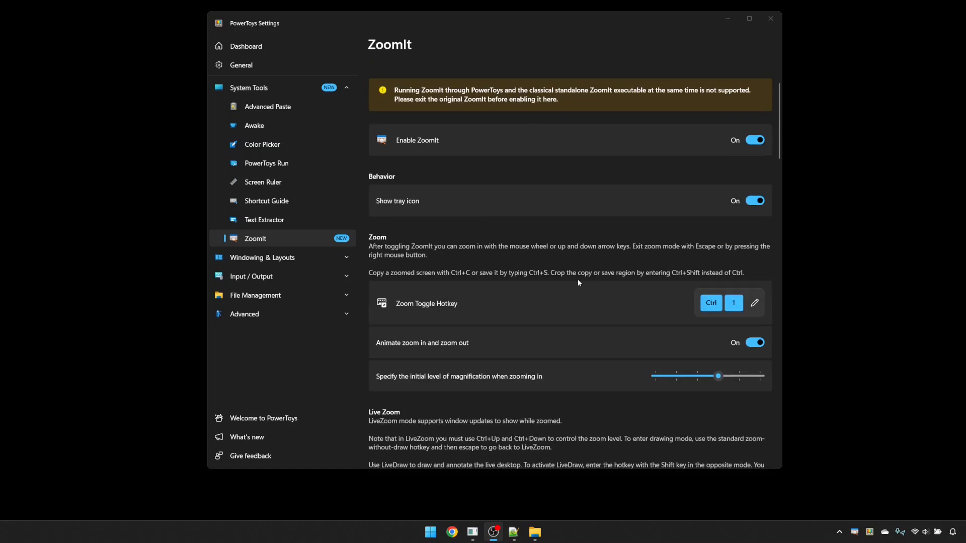
{"action": "key", "text": "Ctrl+1"}
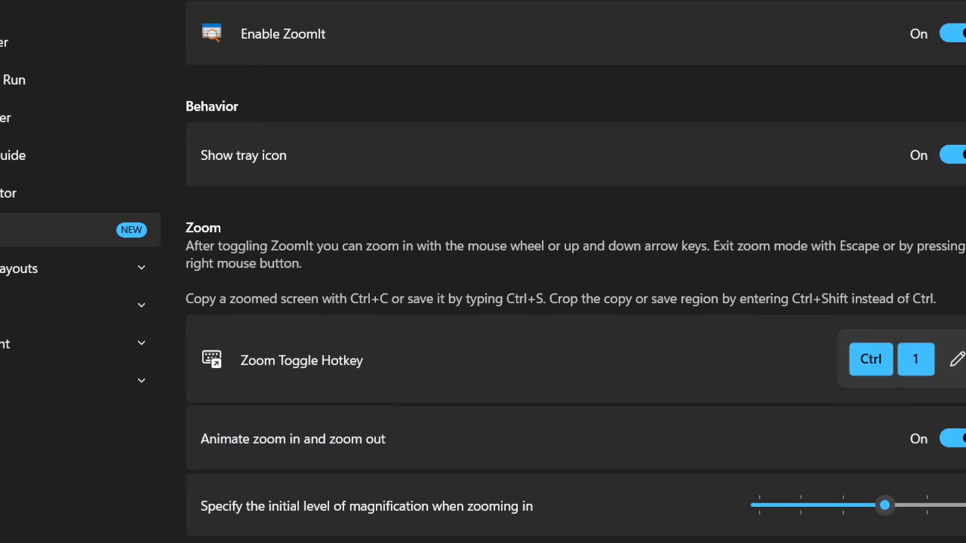
{"action": "scroll", "scroll_direction": "down", "scroll_amount": 3}
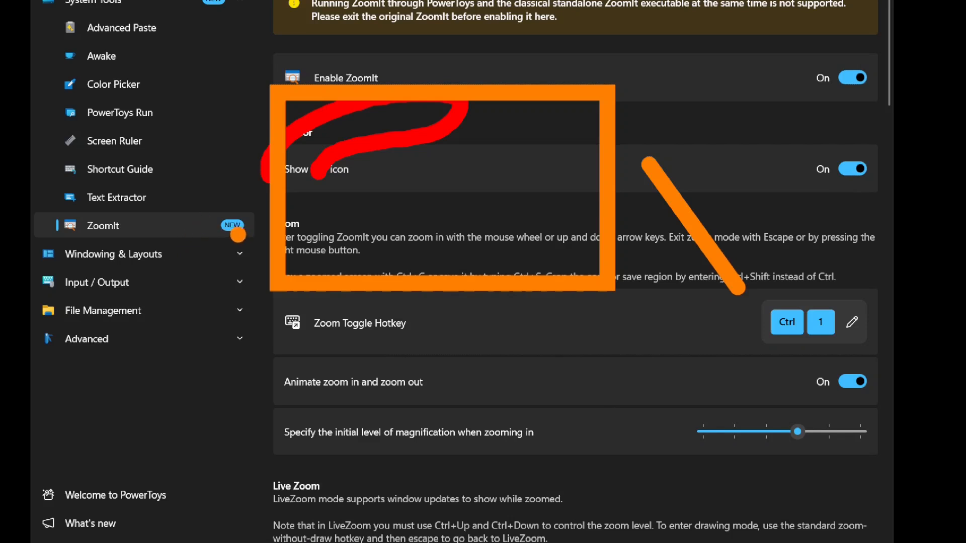
{"action": "mouse_move", "coordinate": [120, 198]}
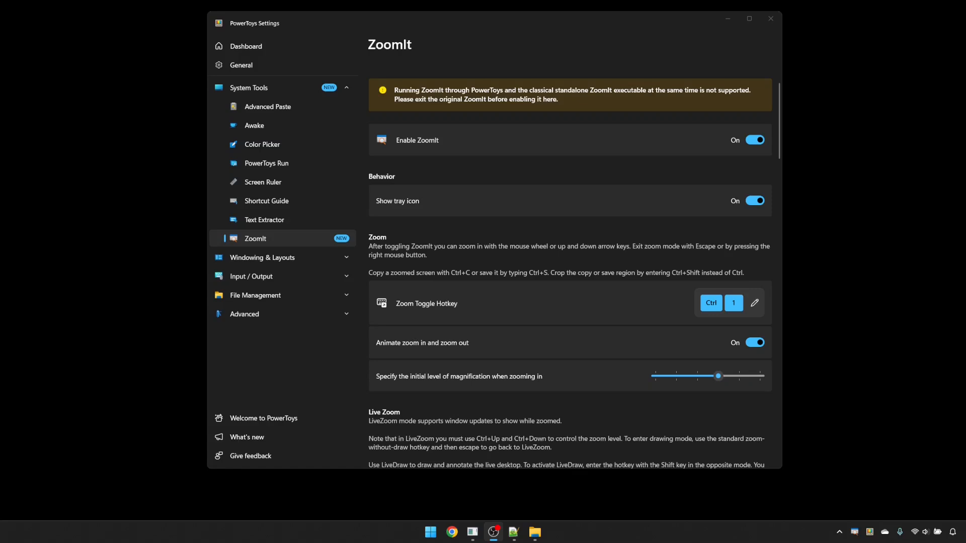
{"action": "scroll", "scroll_direction": "down", "scroll_amount": 3}
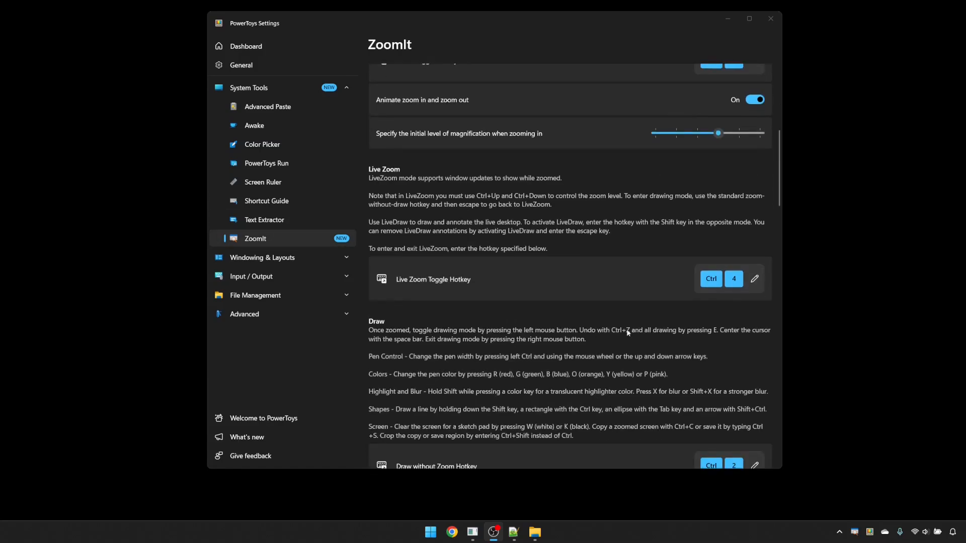
{"action": "key", "text": "ctrl+4"}
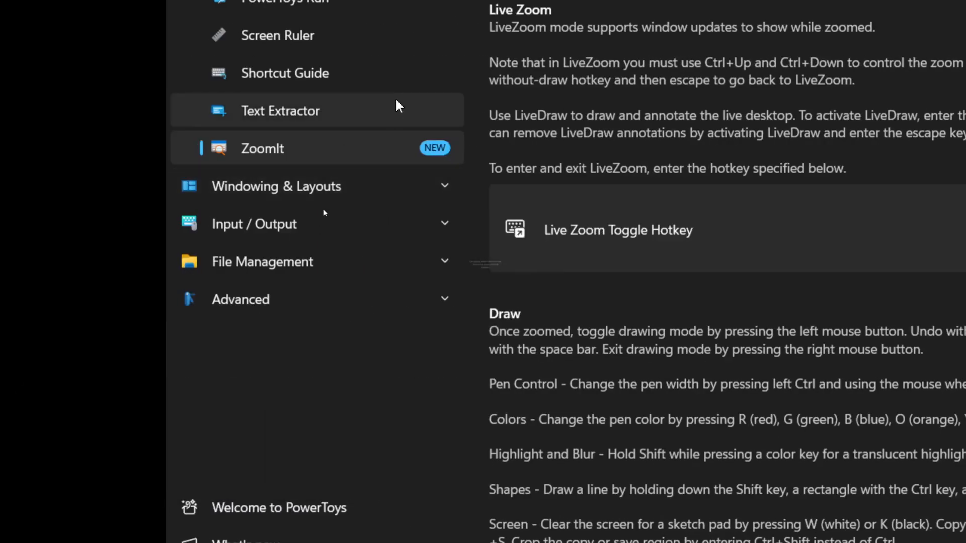
{"action": "scroll", "scroll_direction": "up", "scroll_amount": 3}
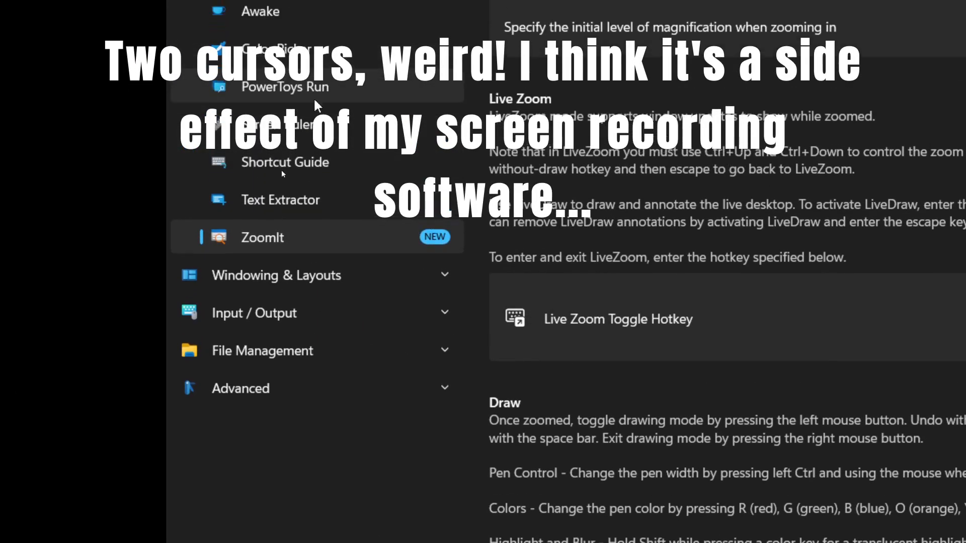
{"action": "left_click", "coordinate": [285, 87]}
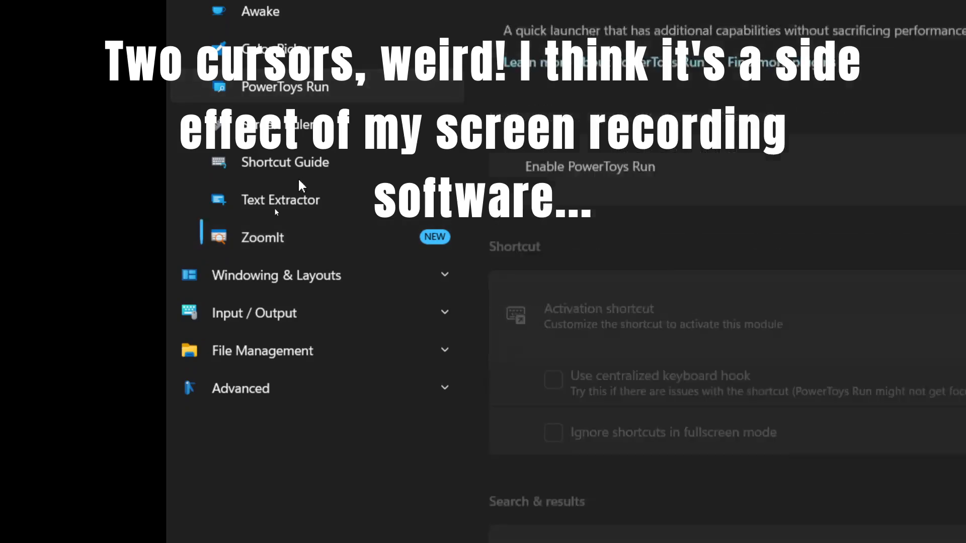
{"action": "left_click", "coordinate": [262, 237]}
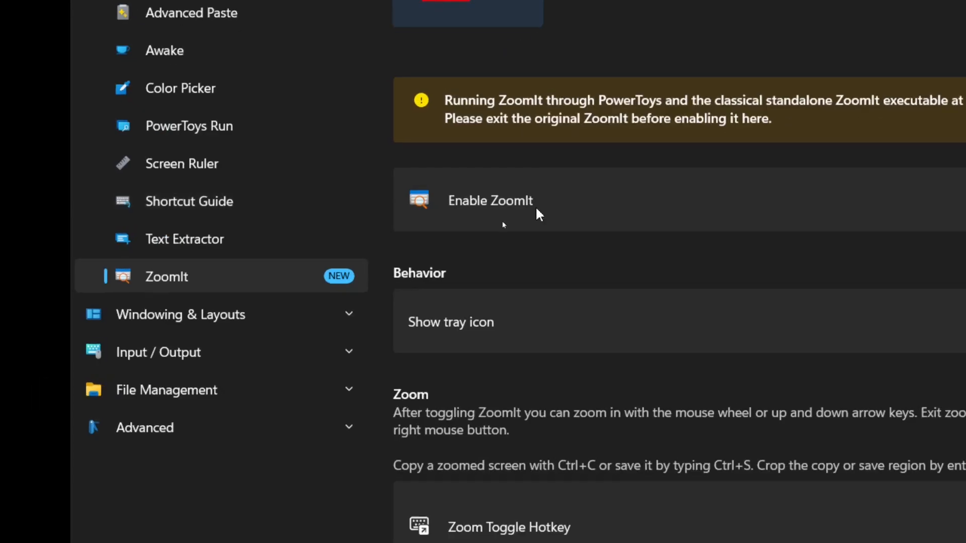
{"action": "mouse_move", "coordinate": [608, 271]}
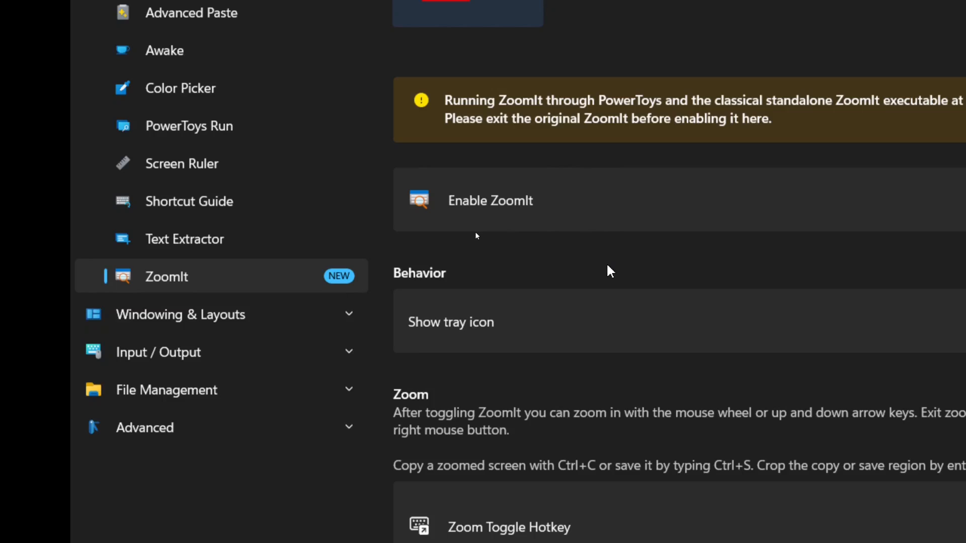
{"action": "key", "text": "ctrl+4"}
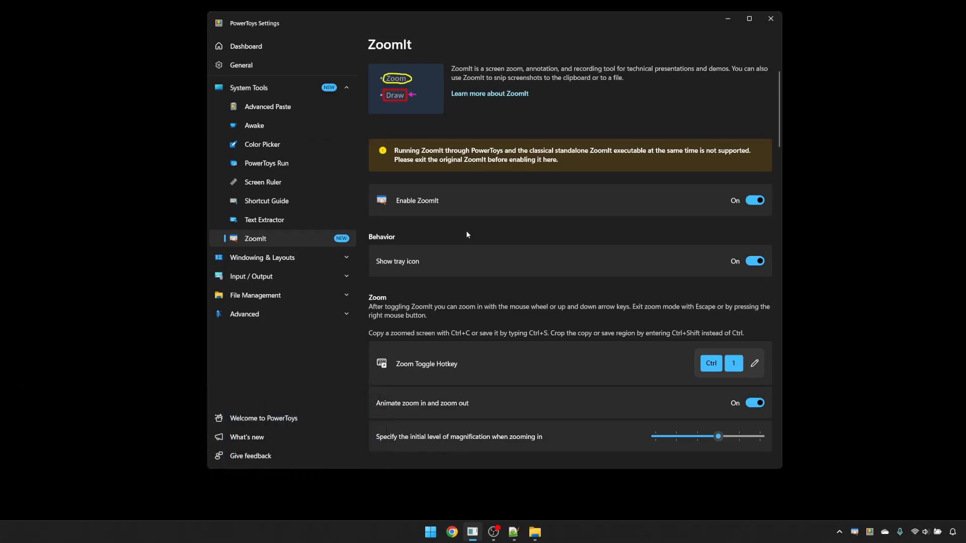
Scroll down to the Demo Type section with input file C:\zoomit.txt.
{"action": "scroll", "scroll_direction": "down", "scroll_amount": 3}
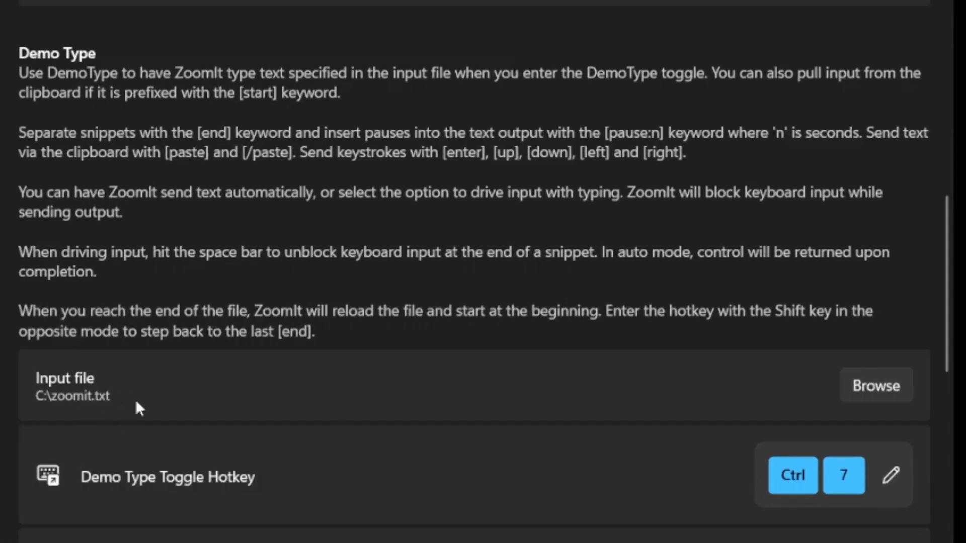
{"action": "mouse_move", "coordinate": [160, 167]}
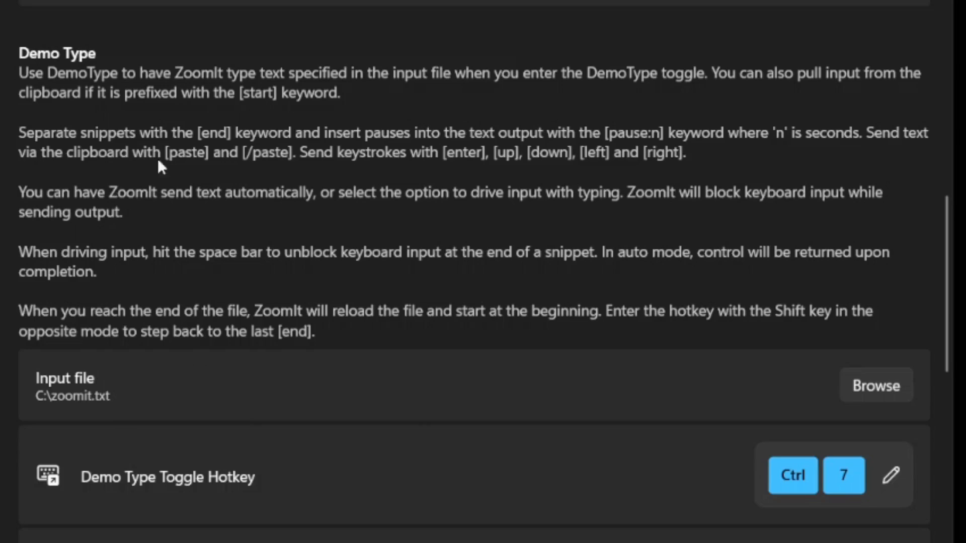
{"action": "mouse_move", "coordinate": [170, 398]}
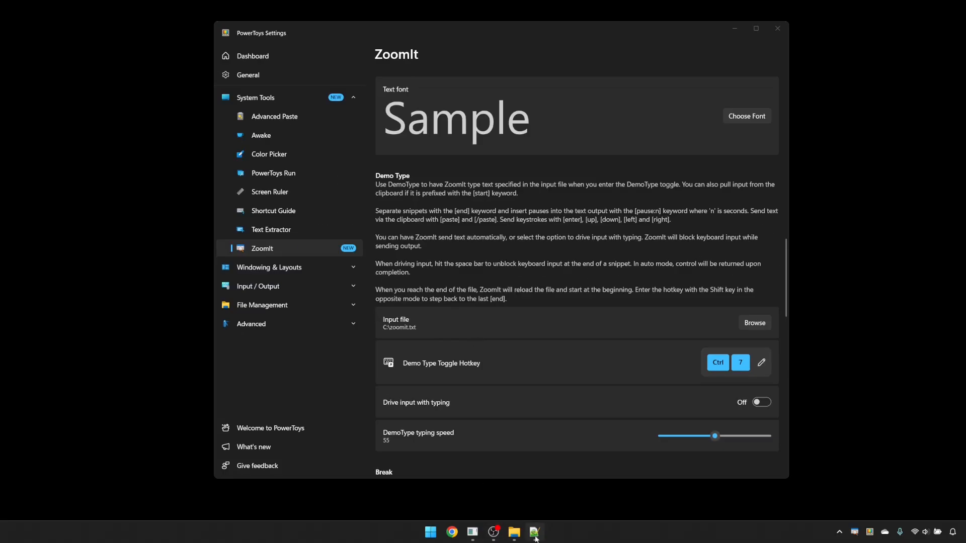
In Notepad++'s new 1 tab, have DemoType type the alphabet, digits and symbols.
{"action": "left_click", "coordinate": [532, 532]}
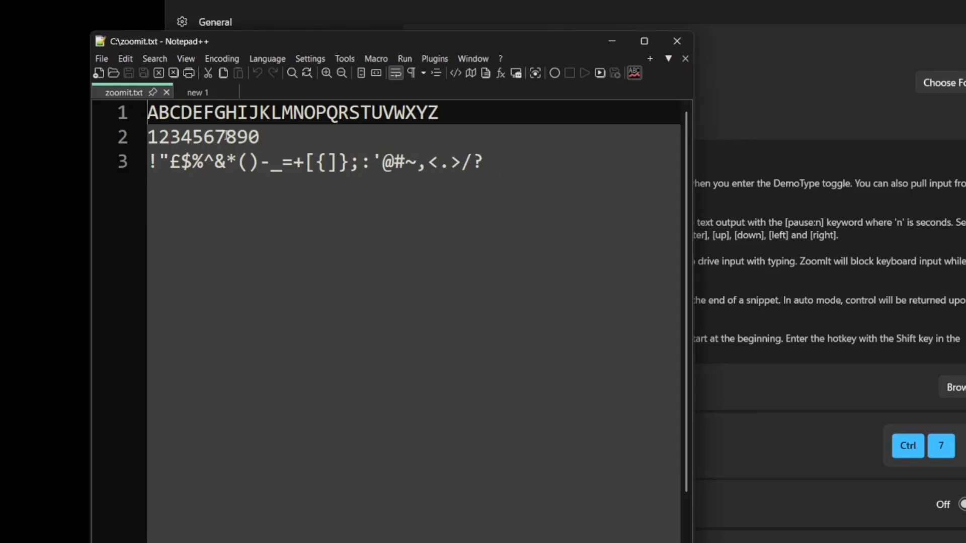
{"action": "mouse_move", "coordinate": [204, 93]}
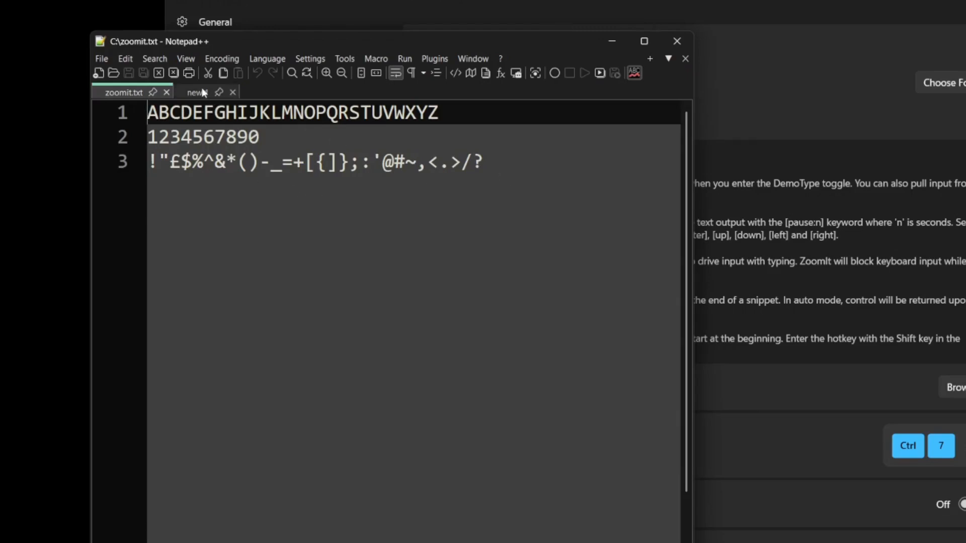
{"action": "left_click", "coordinate": [195, 91]}
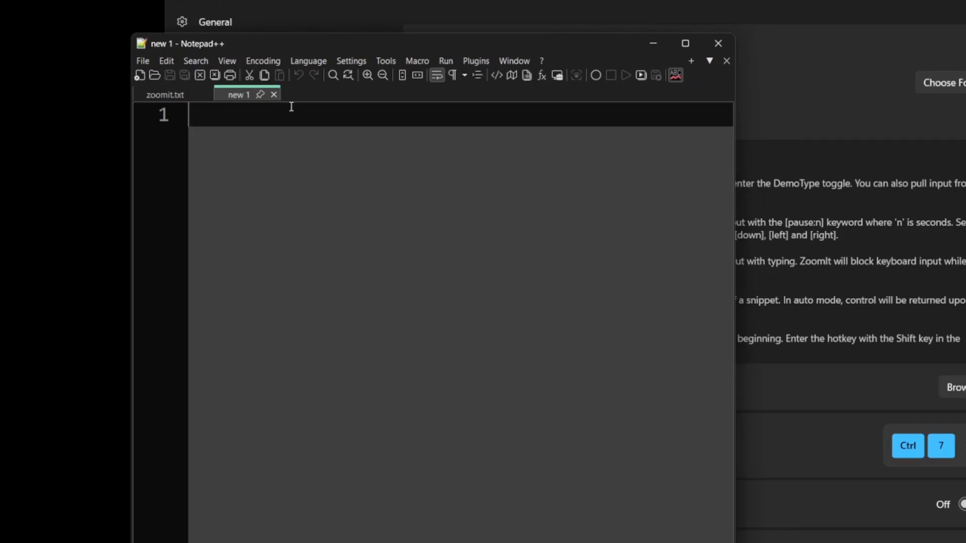
{"action": "type", "text": "ABCDEF"}
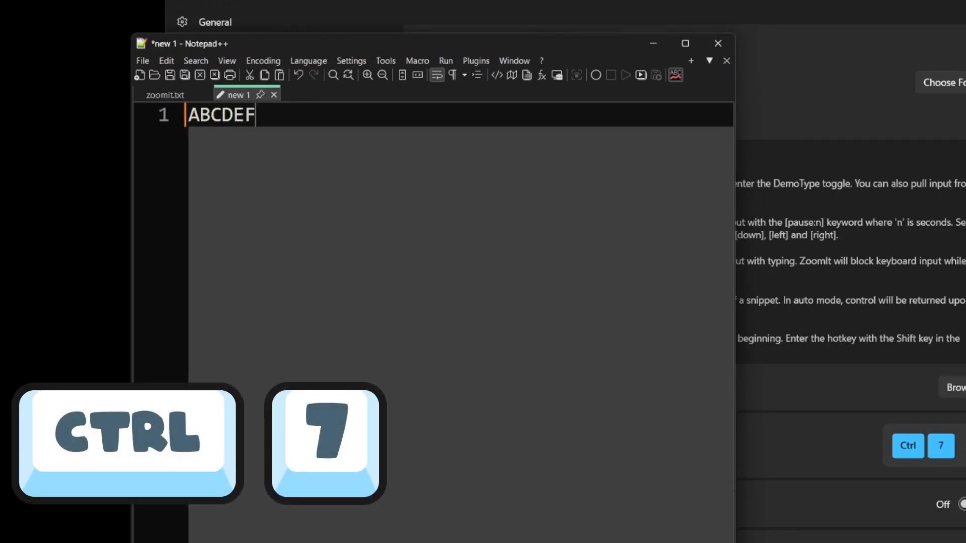
{"action": "type", "text": "GHIJKLMNOPQRSTUVWXYZ"}
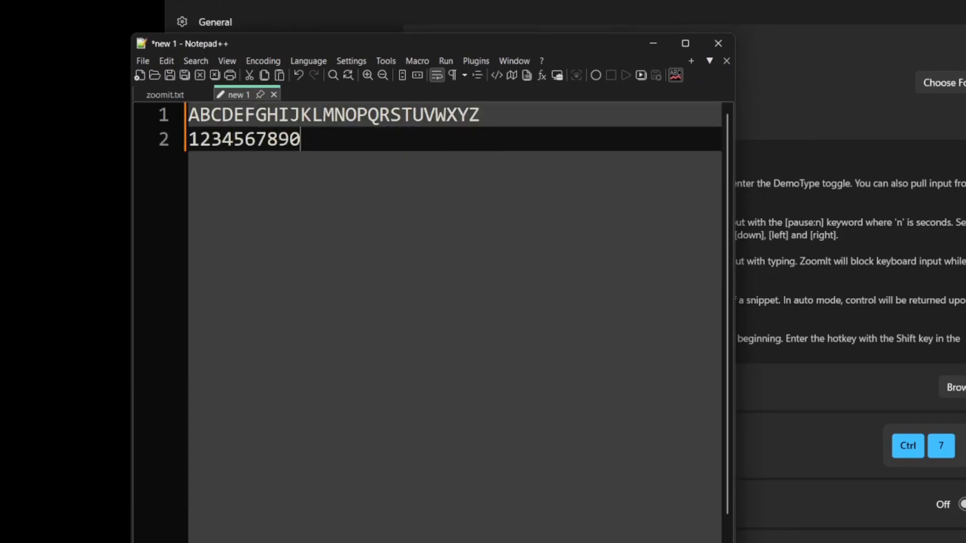
{"action": "type", "text": "!\"£$%^&*()-_=+["}
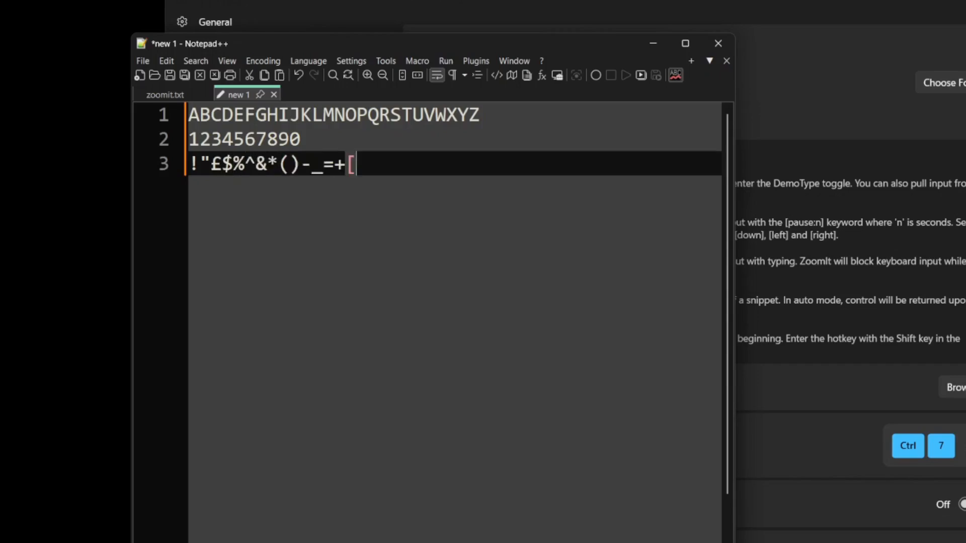
{"action": "type", "text": "[{]};:'@#~,<.>/?"}
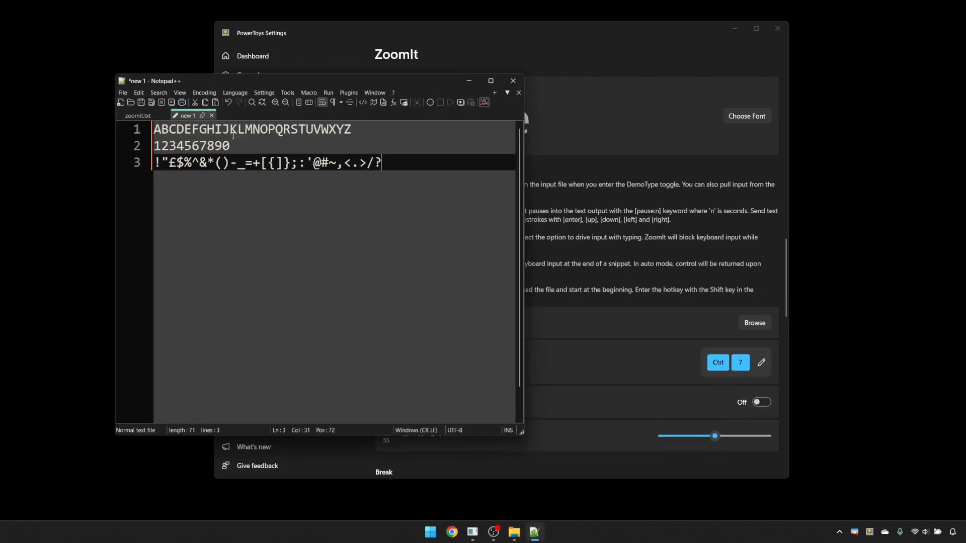
{"action": "mouse_move", "coordinate": [136, 115]}
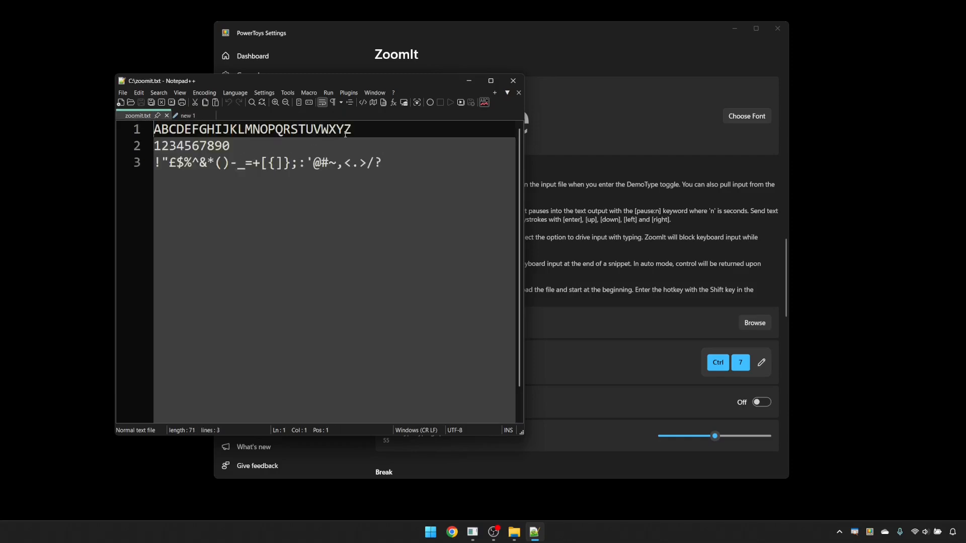
Replay DemoType into the cleared new 1 tab: alphabet and digits, then symbols.
{"action": "type", "text": "[end"}
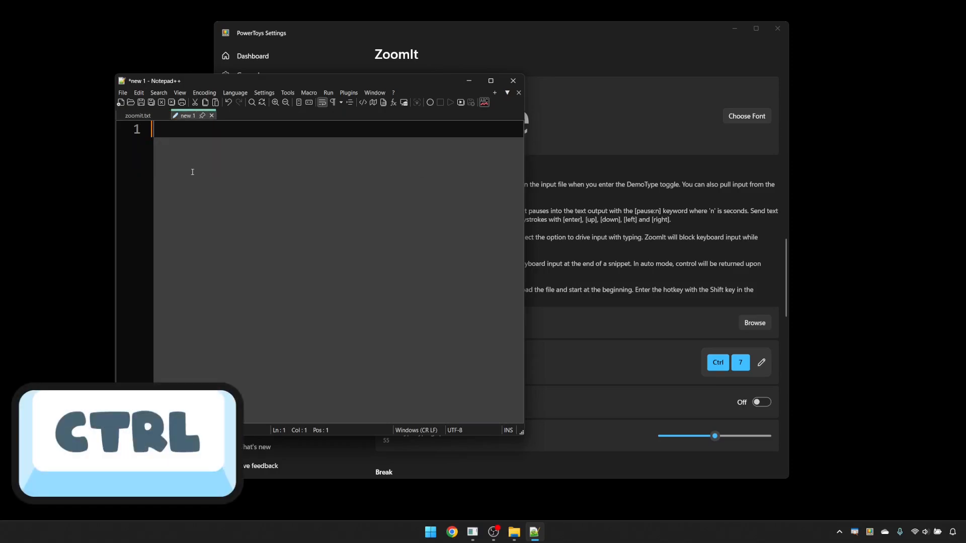
{"action": "type", "text": "ABCDEFGHIJKLMNOPQRSTUVWXYZ 1234567890"}
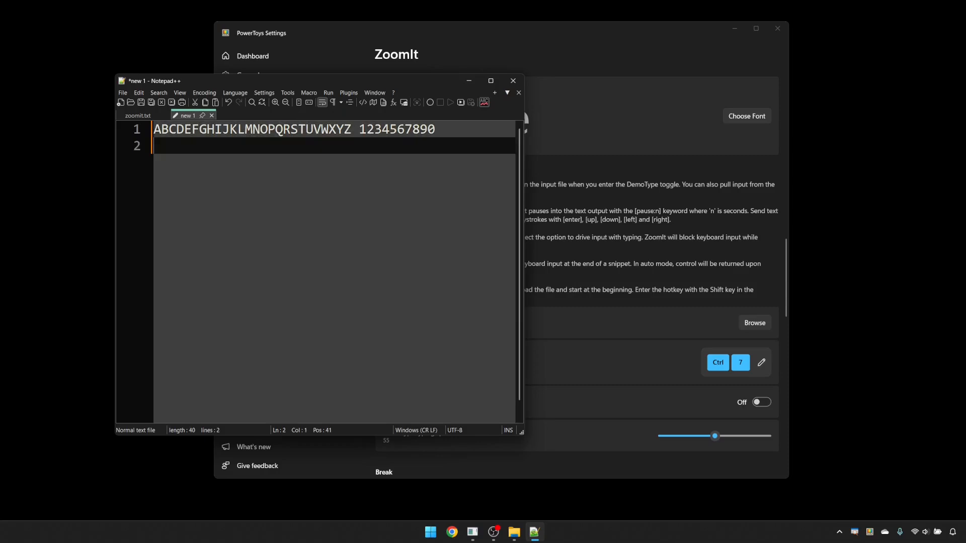
{"action": "type", "text": "!\"£$"}
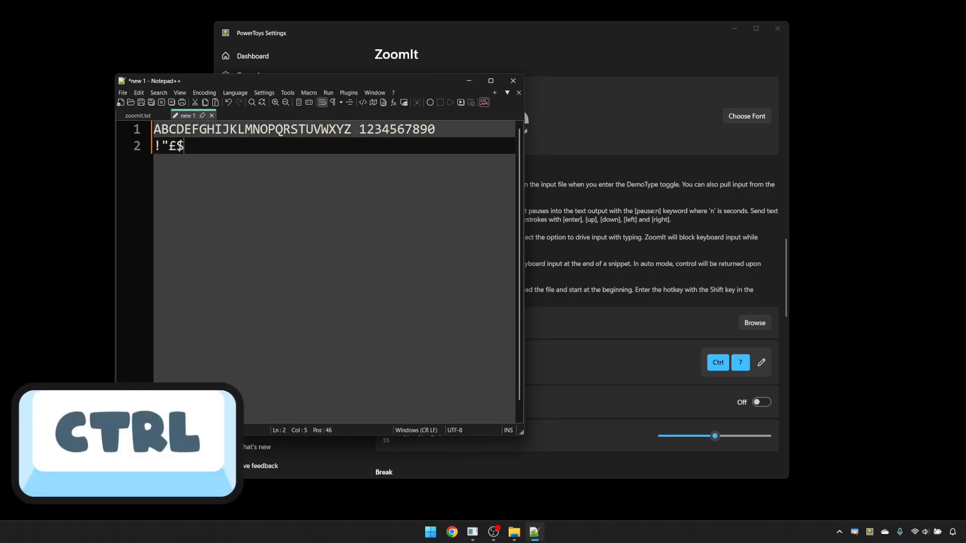
{"action": "type", "text": "%^&*()-_=+[{]"}
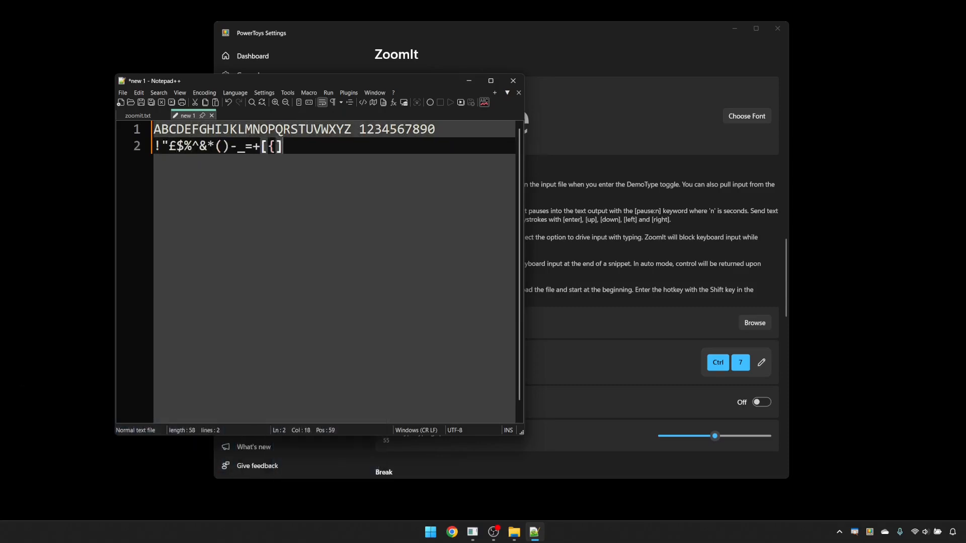
{"action": "type", "text": "};:'@#~,<.>/?"}
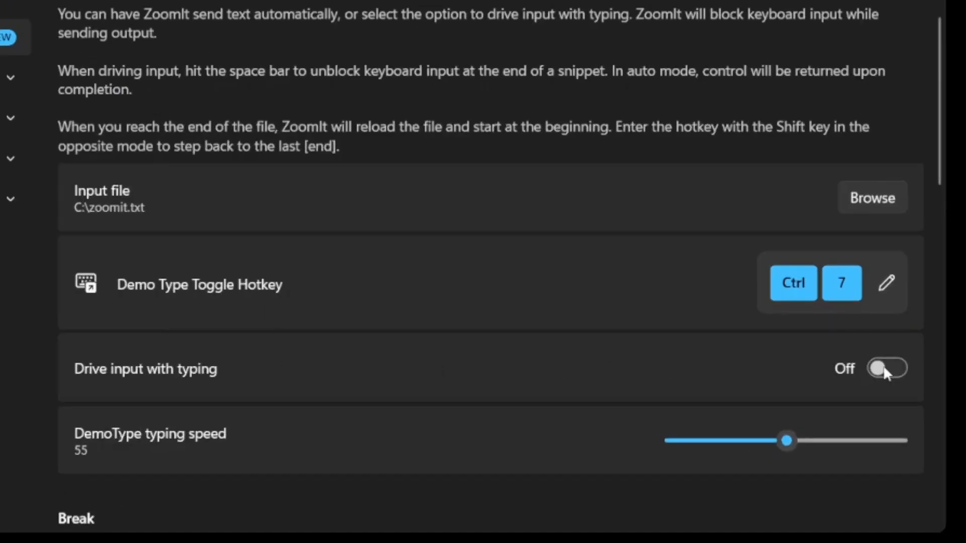
Switch on Demo Type's Drive input with typing option.
{"action": "left_click", "coordinate": [887, 368]}
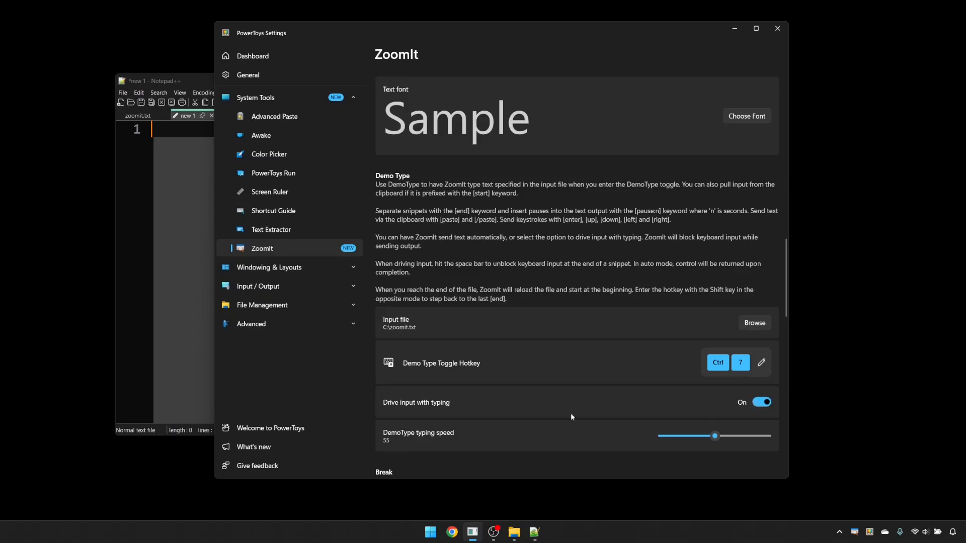
{"action": "mouse_move", "coordinate": [662, 452]}
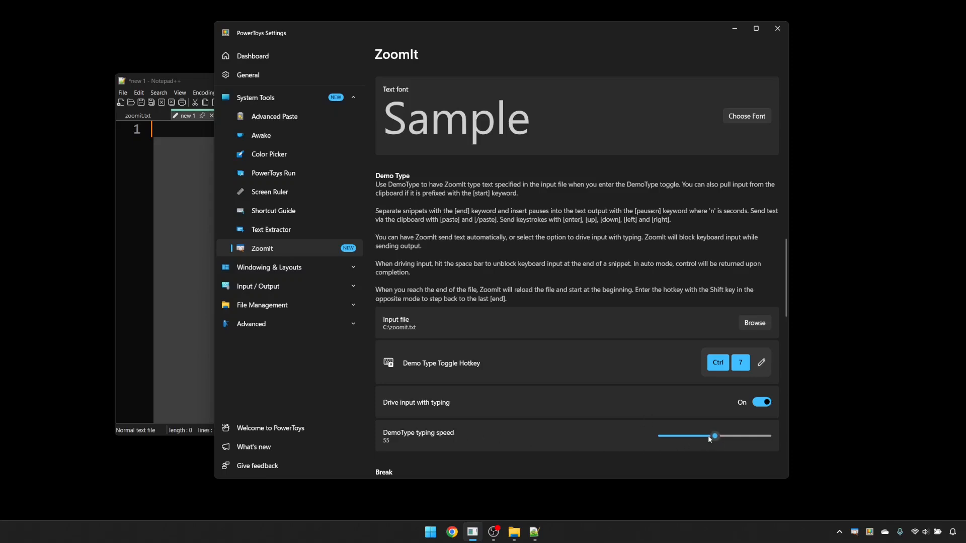
{"action": "mouse_move", "coordinate": [185, 210]}
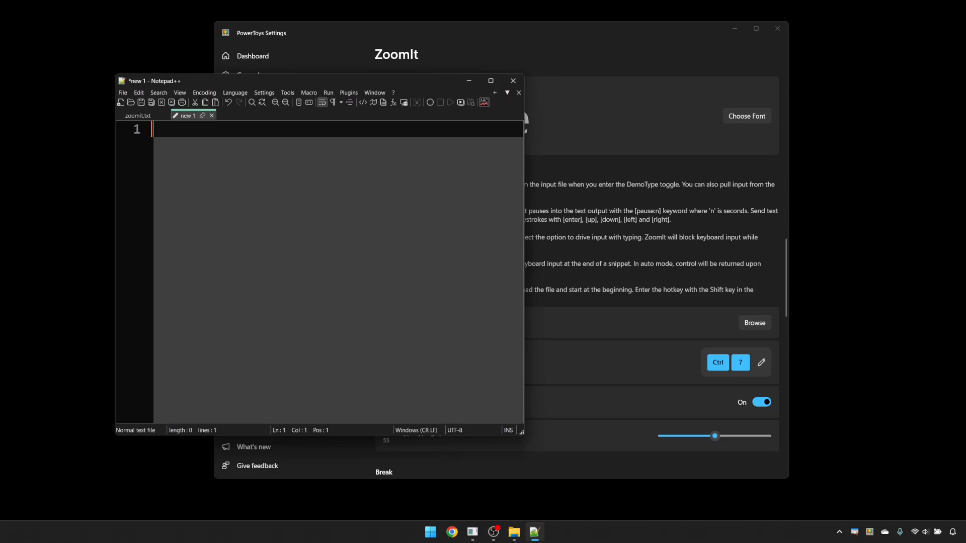
Feed DemoType keystroke by keystroke: letters A–N, then a fresh run of digits 1–9.
{"action": "type", "text": "ABCD"}
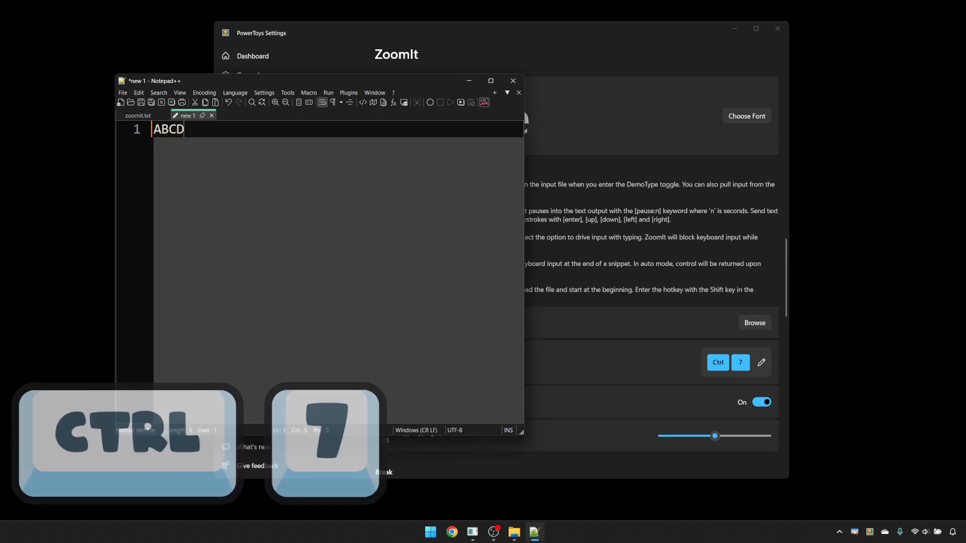
{"action": "type", "text": "EFGHIJ"}
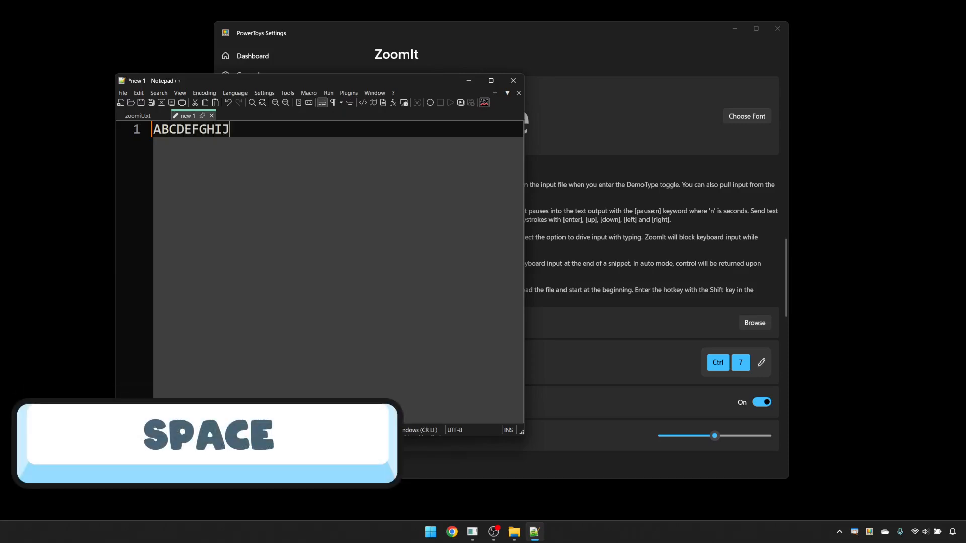
{"action": "type", "text": "KLMN"}
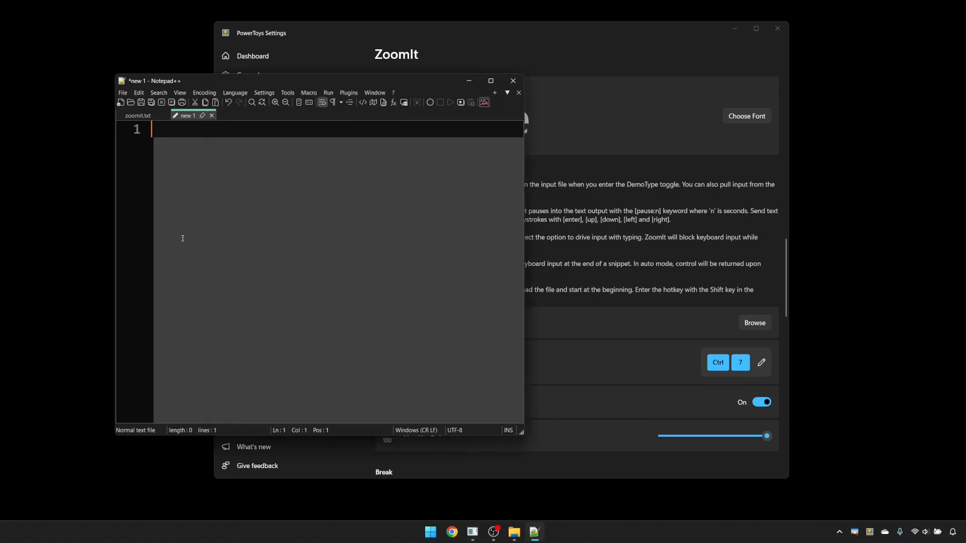
{"action": "type", "text": "123"}
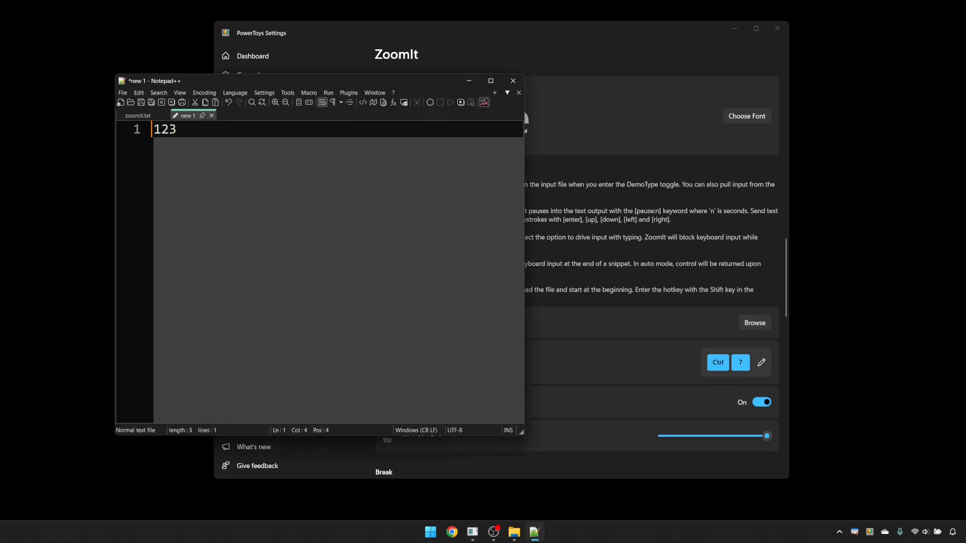
{"action": "type", "text": "456789"}
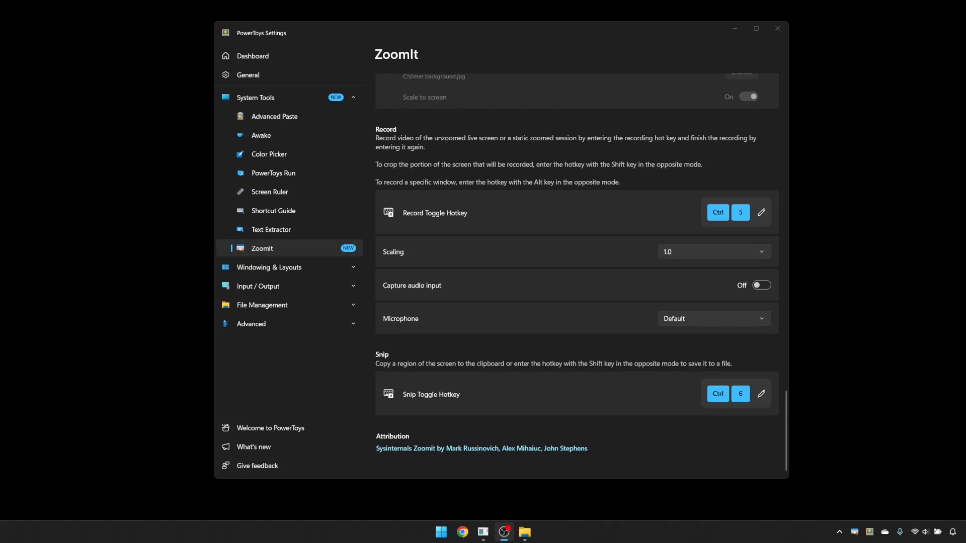
Zoom in with Ctrl+5 and scroll up to the Break section's 10-minute timer.
{"action": "key", "text": "ctrl"}
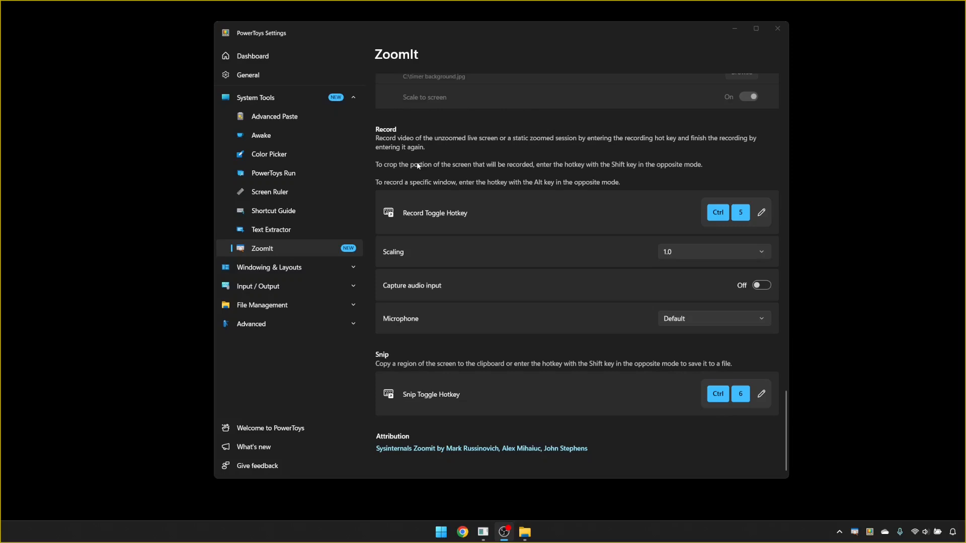
{"action": "key", "text": "Ctrl+5"}
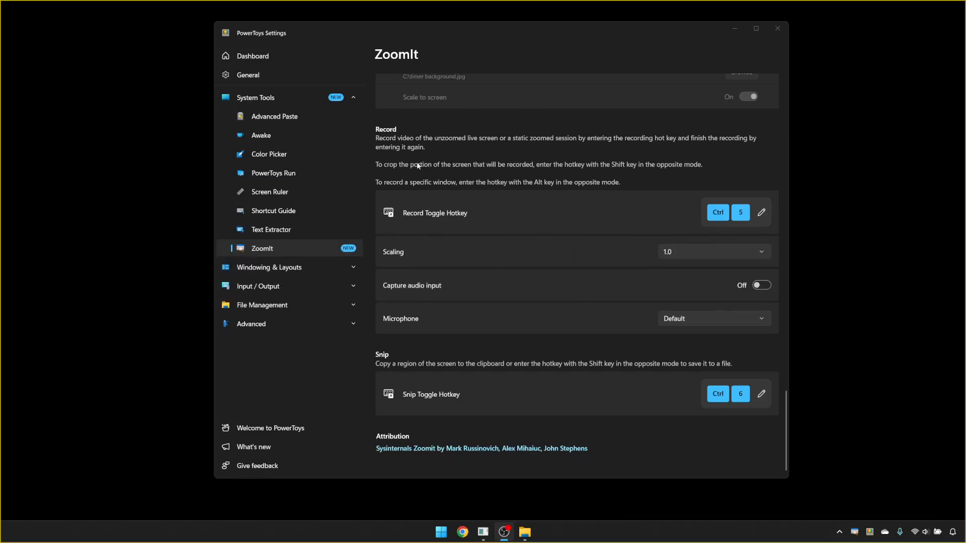
{"action": "mouse_move", "coordinate": [417, 167]}
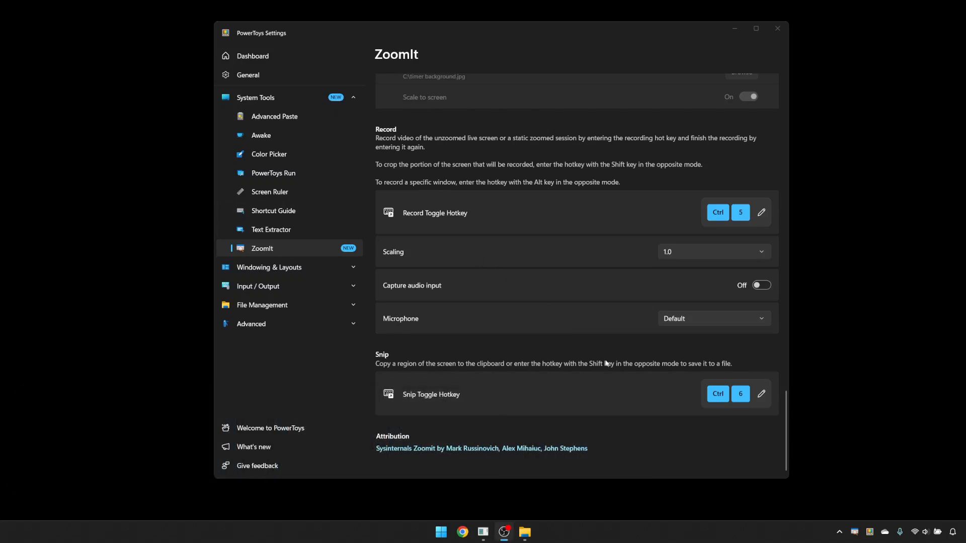
{"action": "scroll", "scroll_direction": "up", "scroll_amount": 3}
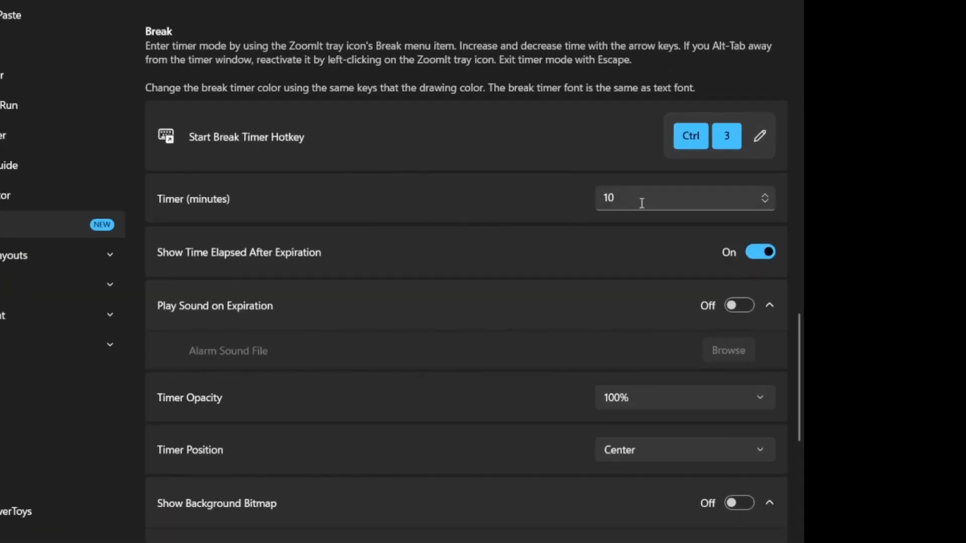
{"action": "mouse_move", "coordinate": [362, 261]}
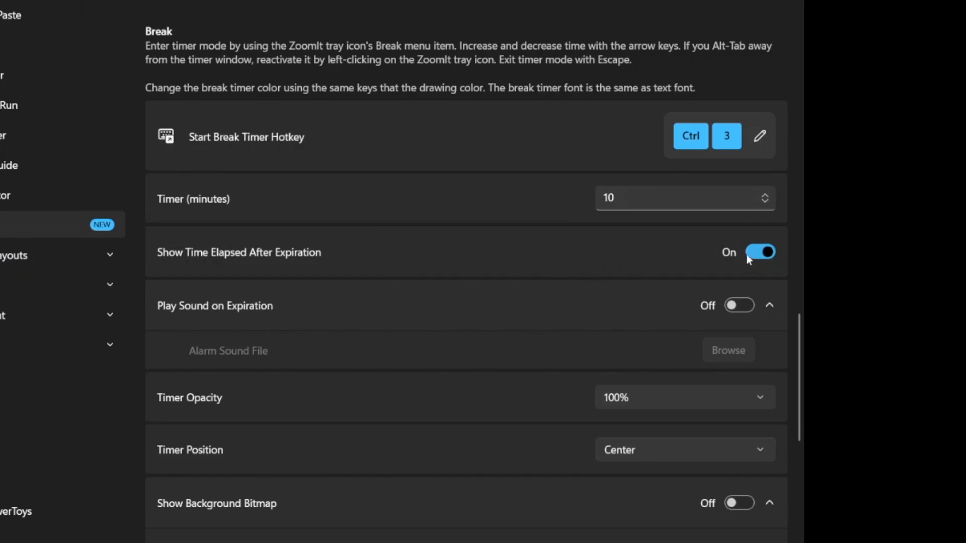
{"action": "mouse_move", "coordinate": [686, 317]}
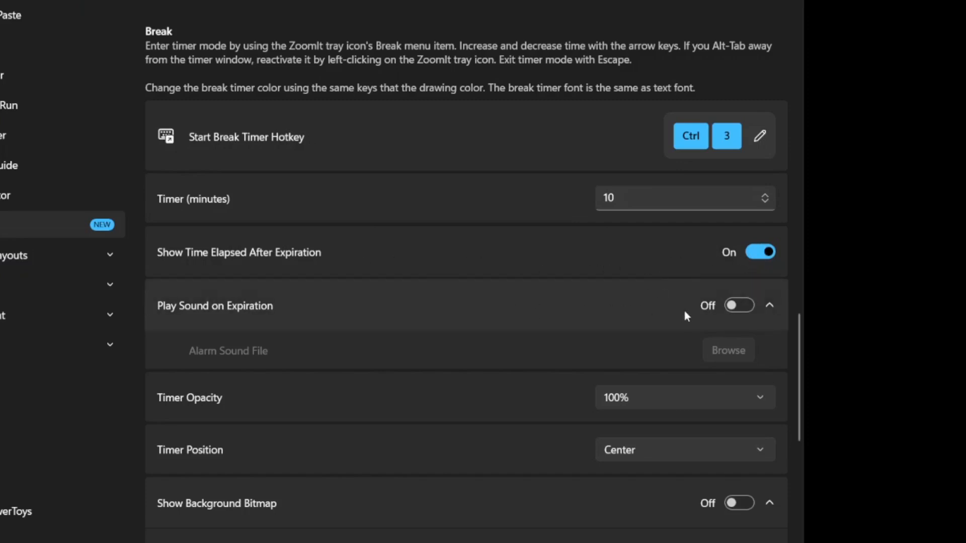
{"action": "mouse_move", "coordinate": [708, 316]}
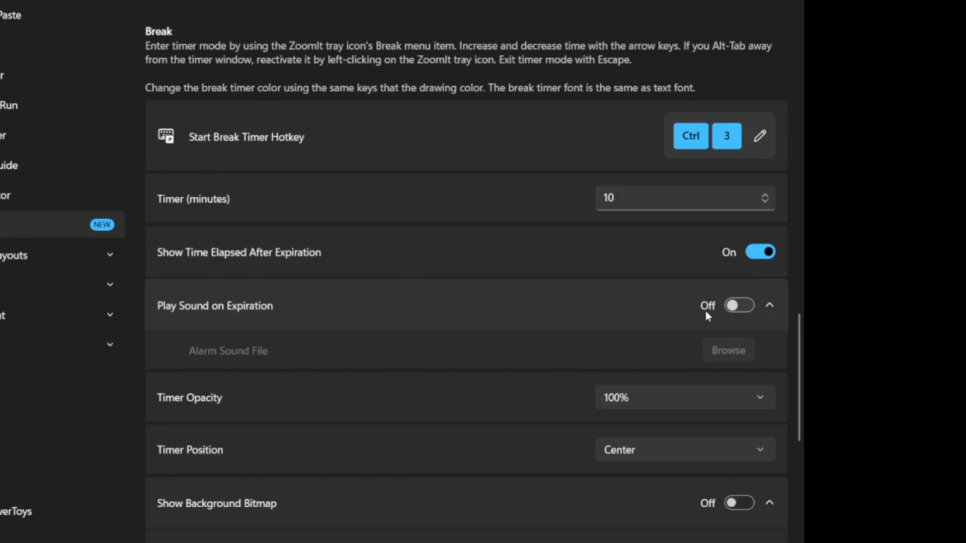
{"action": "mouse_move", "coordinate": [696, 302]}
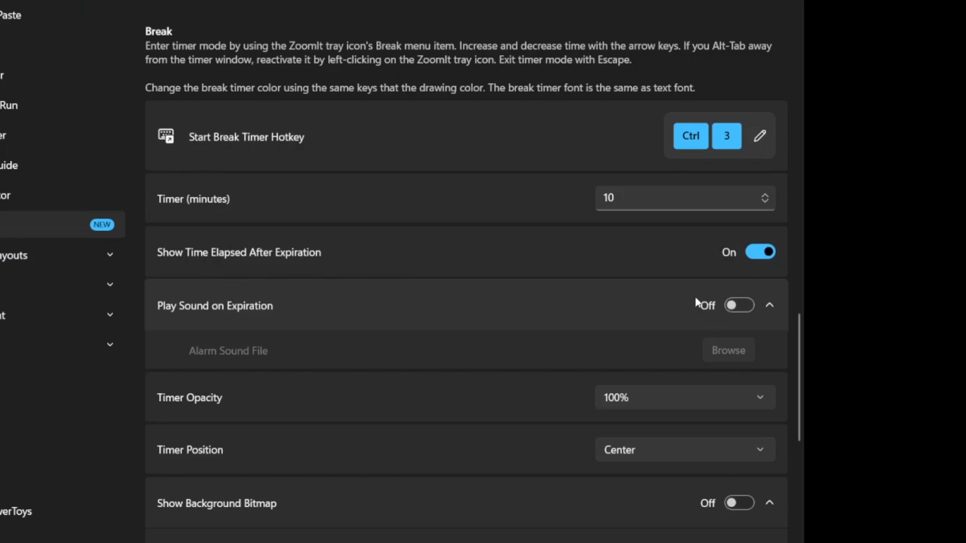
{"action": "mouse_move", "coordinate": [682, 310]}
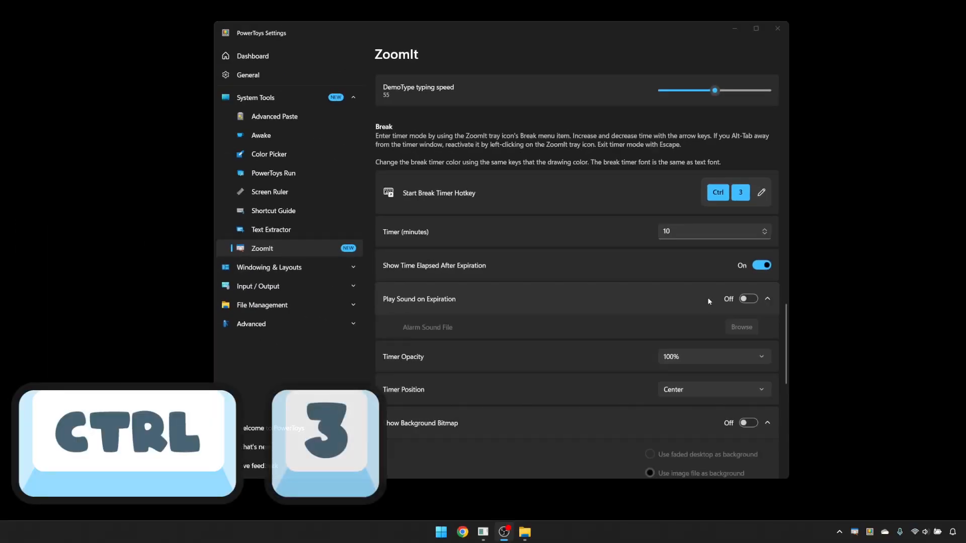
{"action": "key", "text": "ctrl+3"}
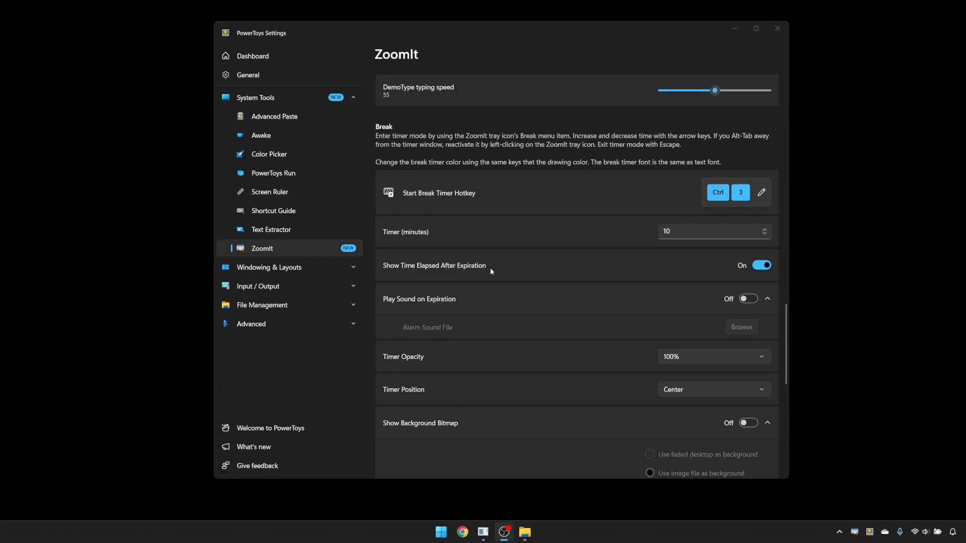
{"action": "mouse_move", "coordinate": [562, 276]}
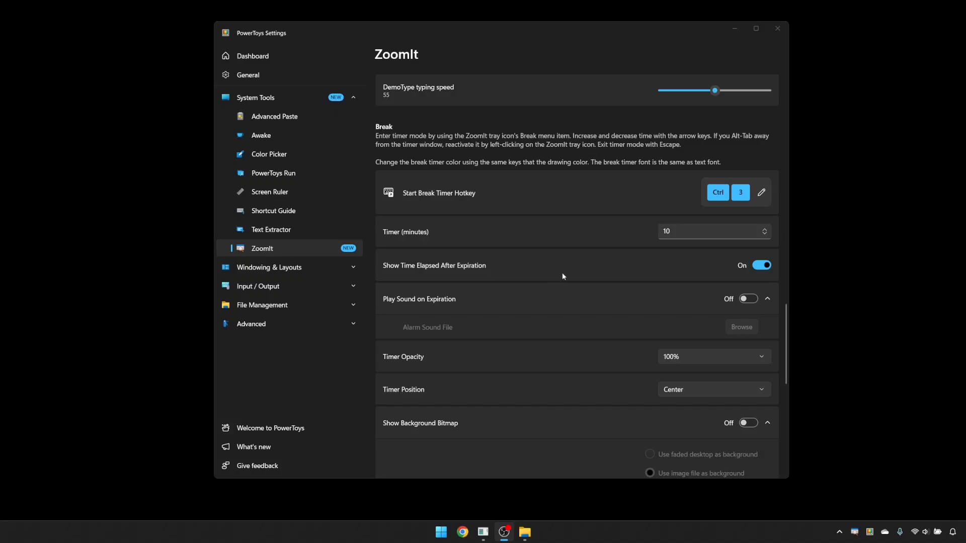
Choose Orbitron Light, size 16, as the text font in the Font dialog.
{"action": "scroll", "scroll_direction": "up", "scroll_amount": 3}
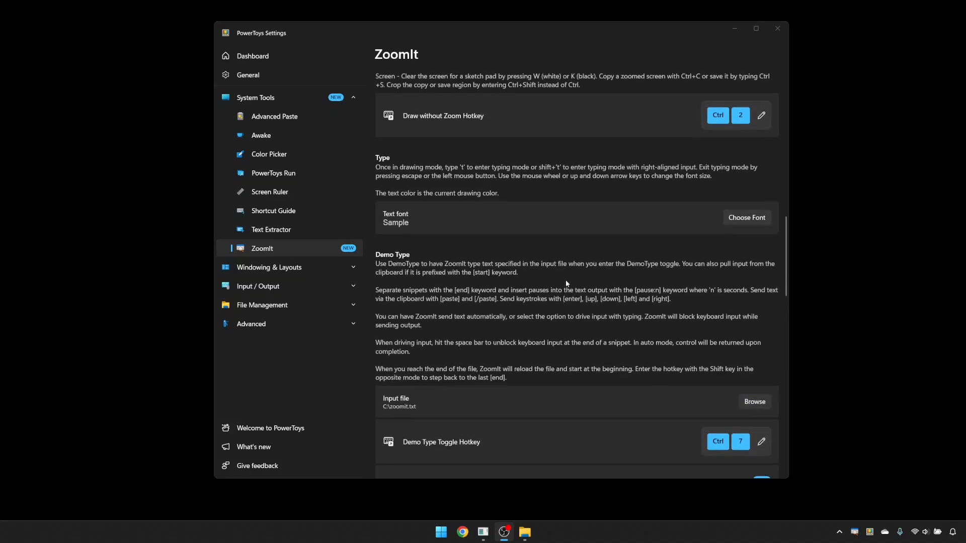
{"action": "scroll", "scroll_direction": "up", "scroll_amount": 3}
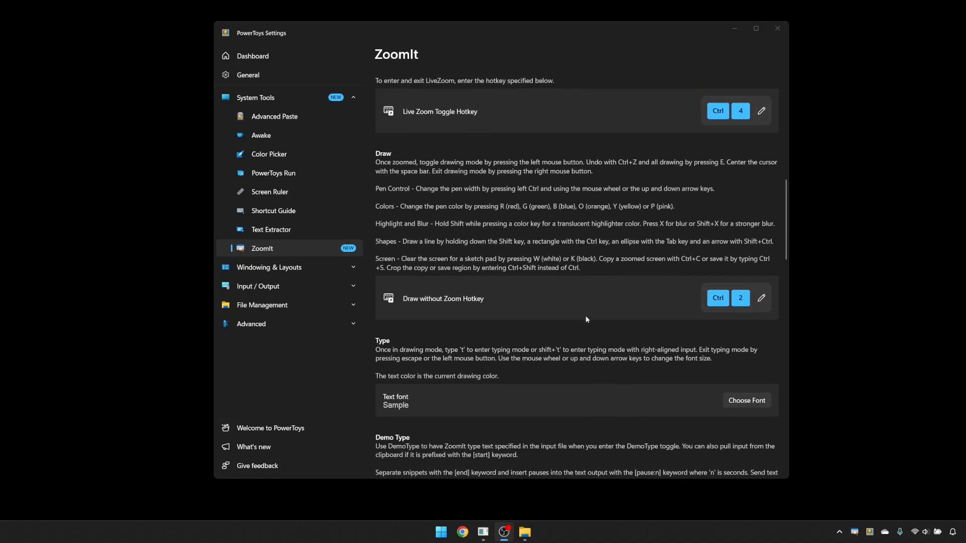
{"action": "scroll", "scroll_direction": "down", "scroll_amount": 3}
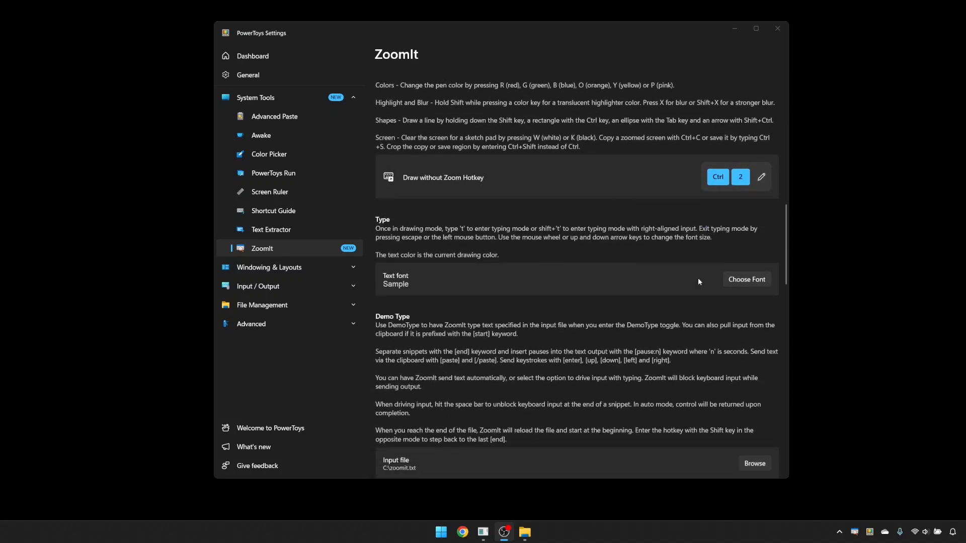
{"action": "left_click", "coordinate": [746, 279]}
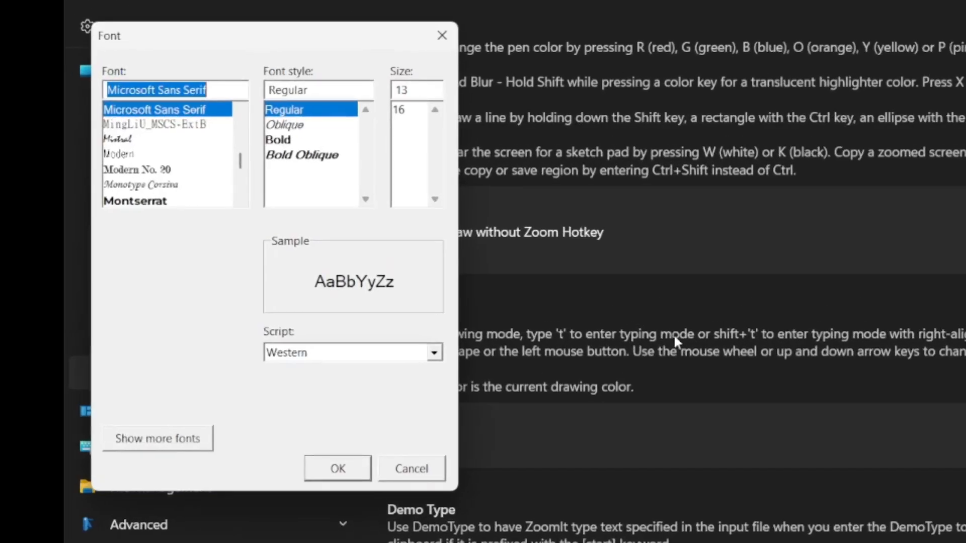
{"action": "mouse_move", "coordinate": [142, 121]}
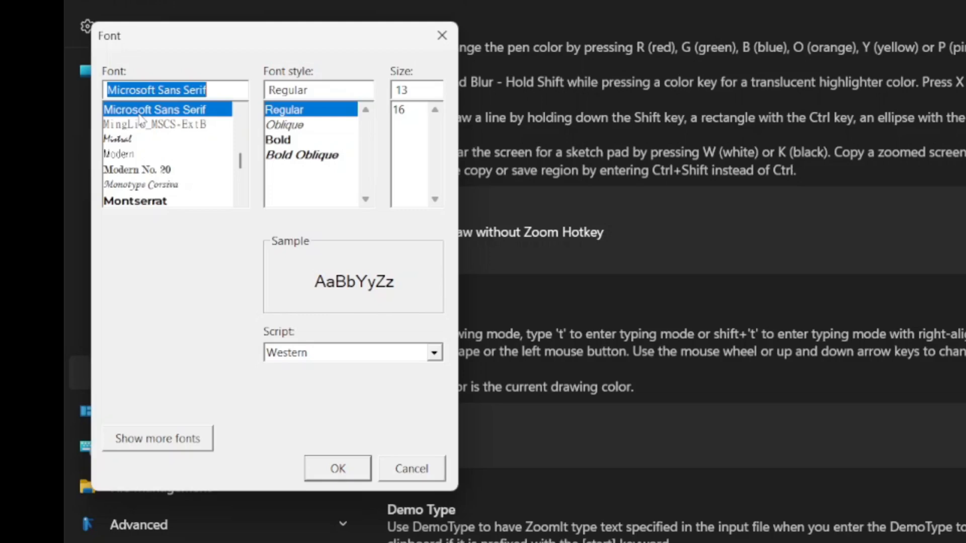
{"action": "scroll", "scroll_direction": "down", "scroll_amount": 3}
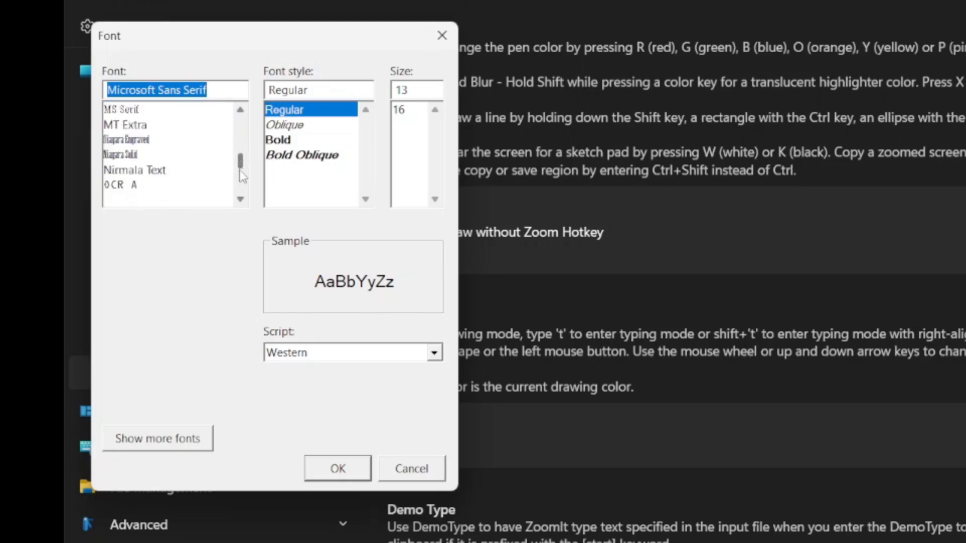
{"action": "left_click", "coordinate": [129, 109]}
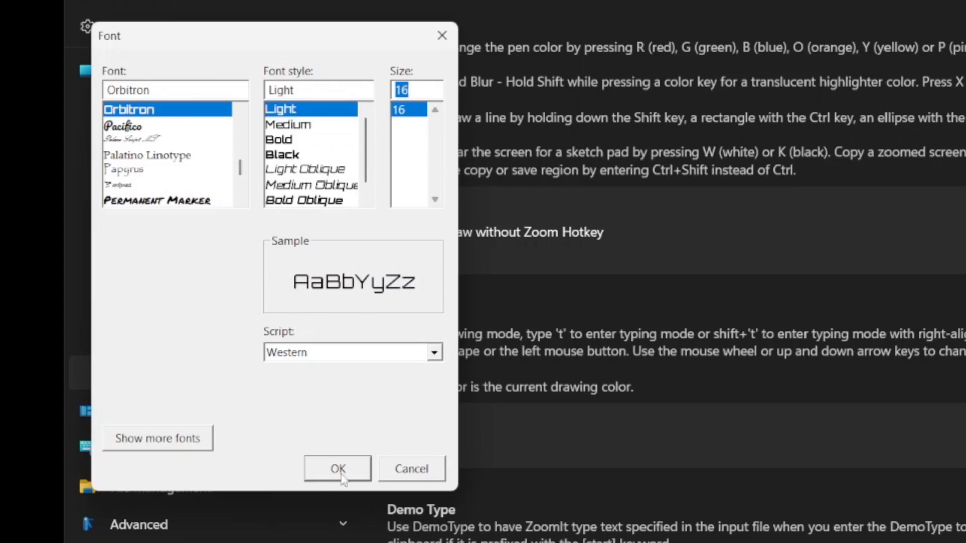
{"action": "left_click", "coordinate": [337, 469]}
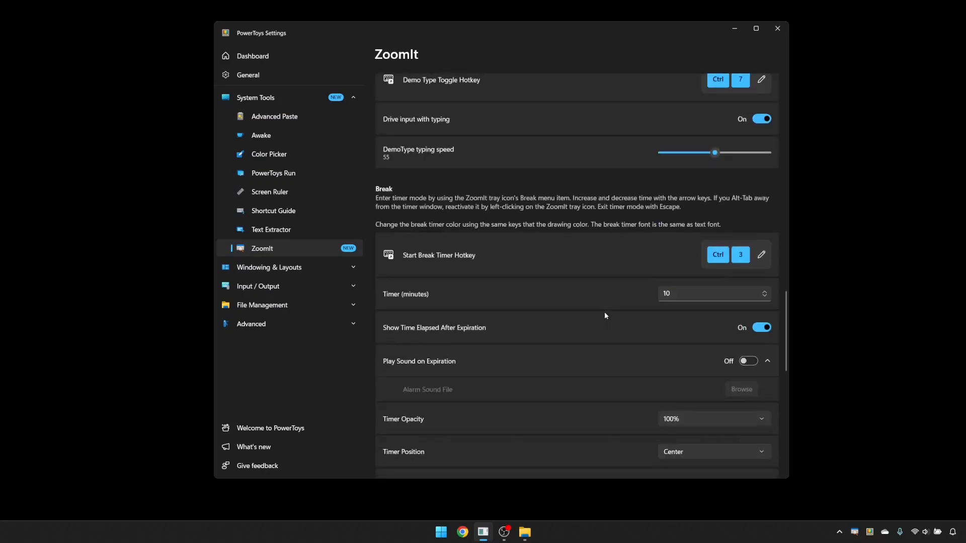
Set the Timer Position dropdown to Bottom right corner.
{"action": "scroll", "scroll_direction": "down", "scroll_amount": 3}
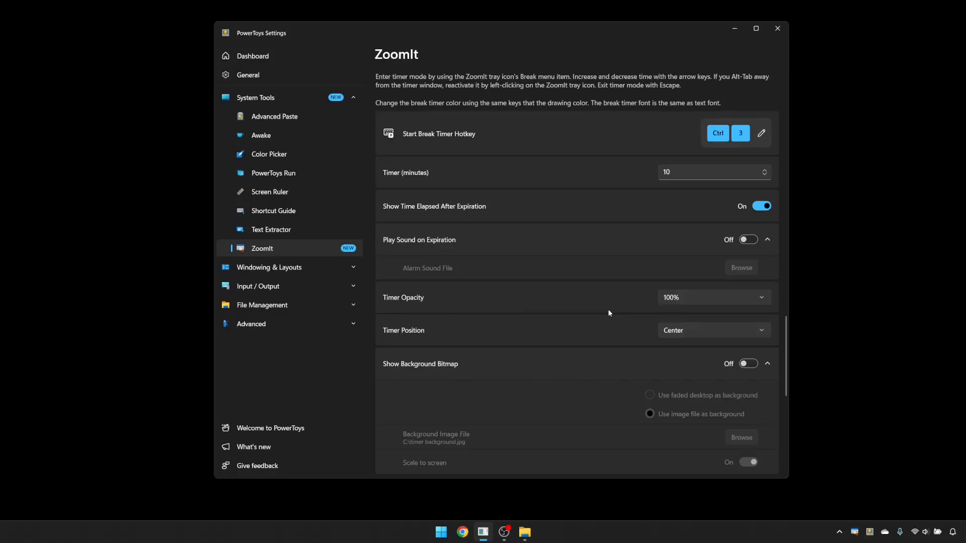
{"action": "left_click", "coordinate": [711, 330]}
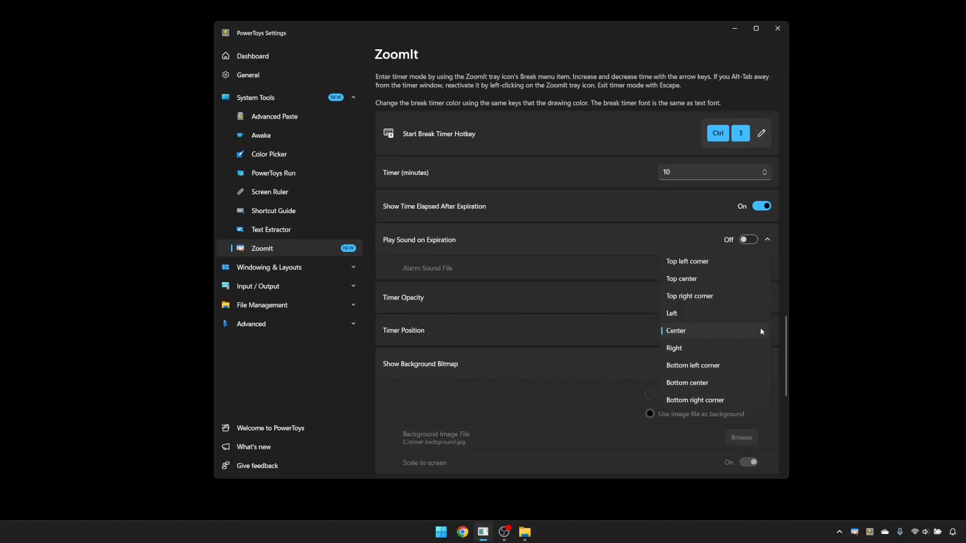
{"action": "mouse_move", "coordinate": [695, 400]}
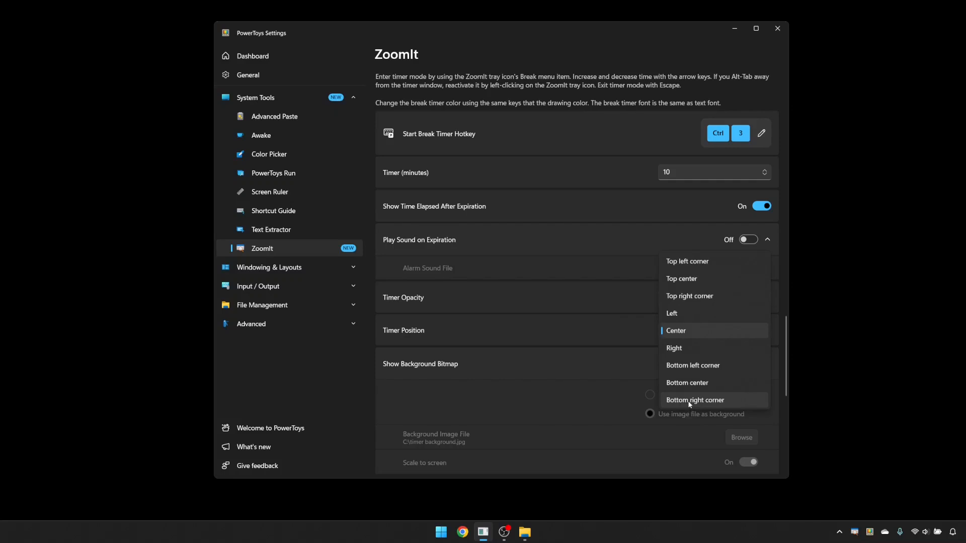
{"action": "left_click", "coordinate": [694, 400]}
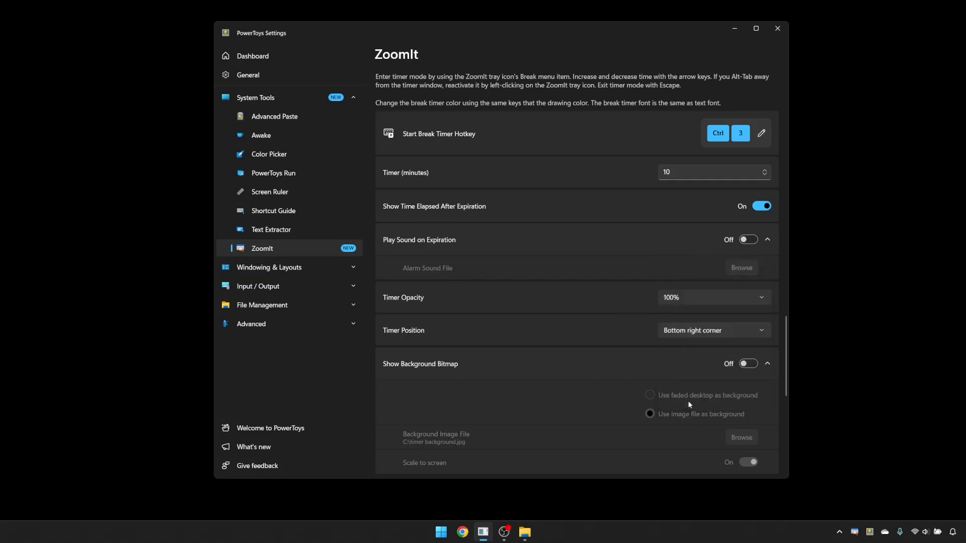
{"action": "mouse_move", "coordinate": [651, 331]}
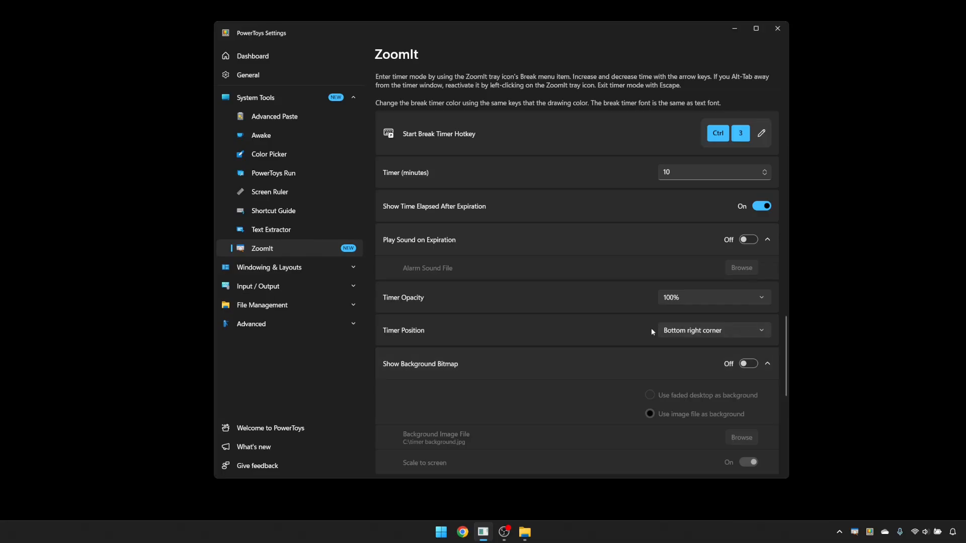
{"action": "scroll", "scroll_direction": "down", "scroll_amount": 3}
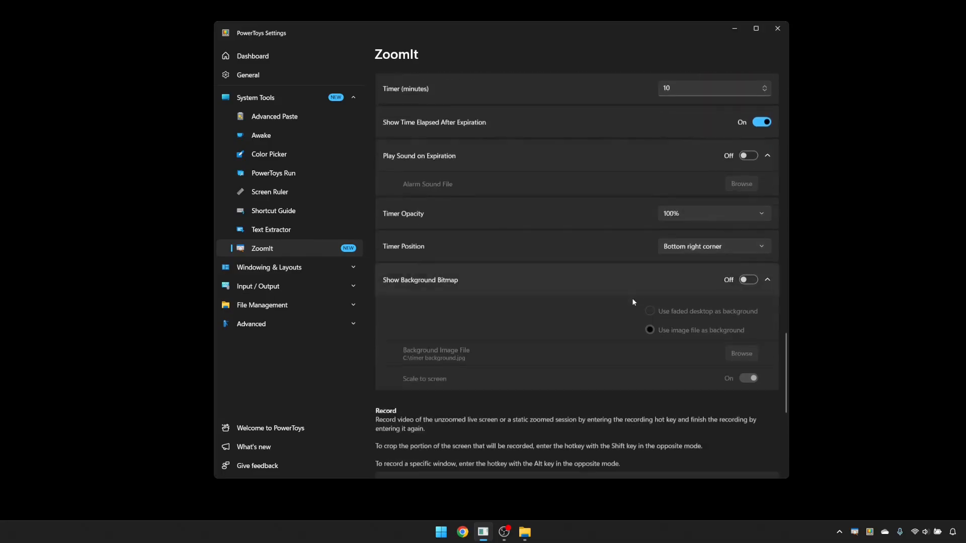
Turn on Show Background Bitmap using the image file C:\timer background.jpg as background.
{"action": "scroll", "scroll_direction": "down", "scroll_amount": 3}
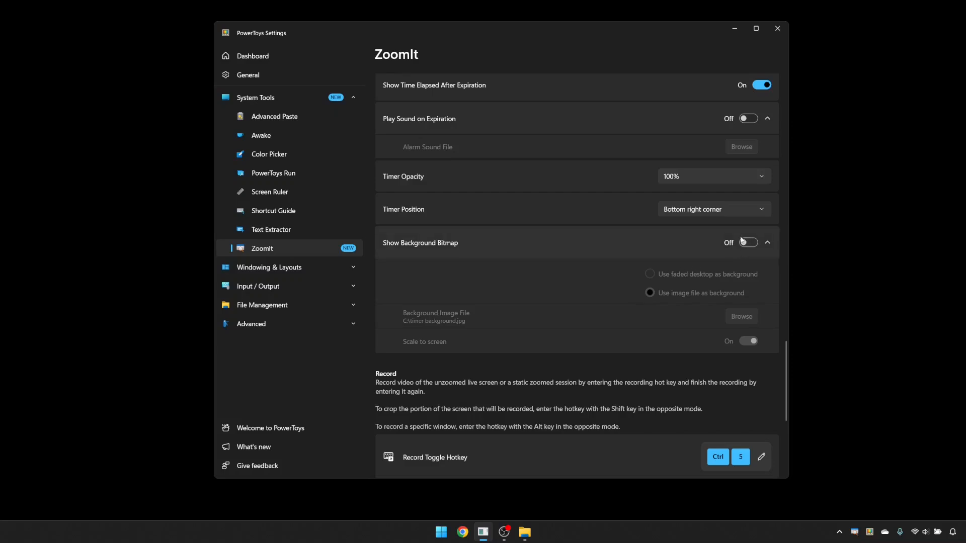
{"action": "left_click", "coordinate": [746, 242]}
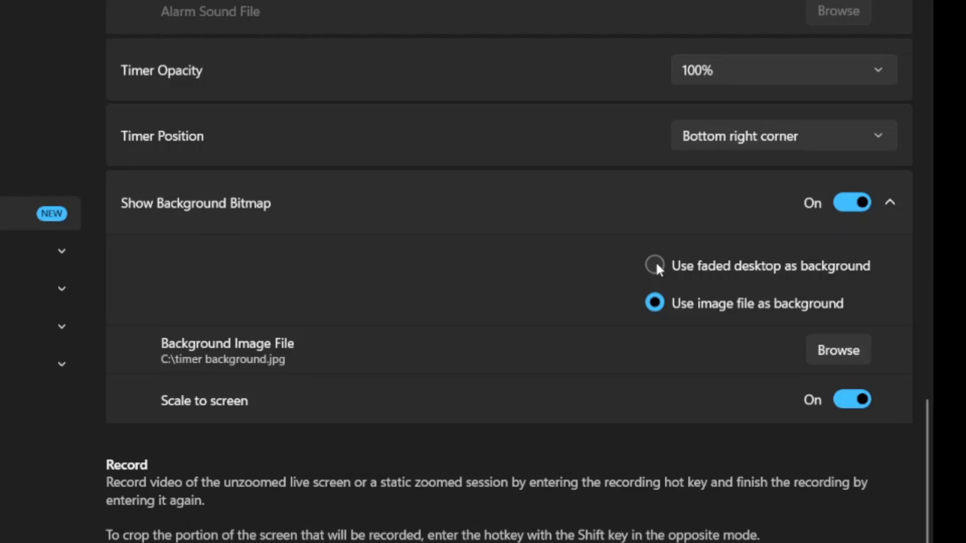
{"action": "left_click", "coordinate": [654, 265]}
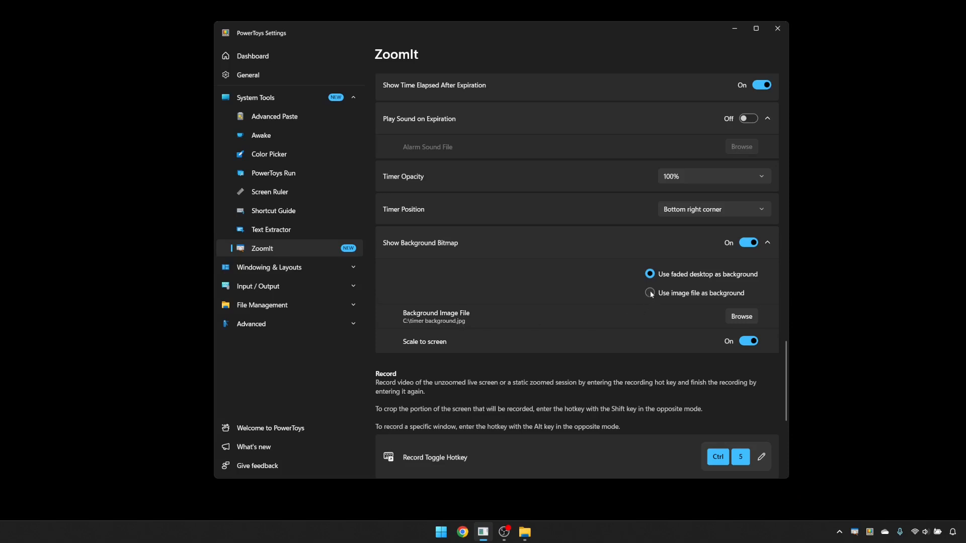
{"action": "left_click", "coordinate": [650, 293]}
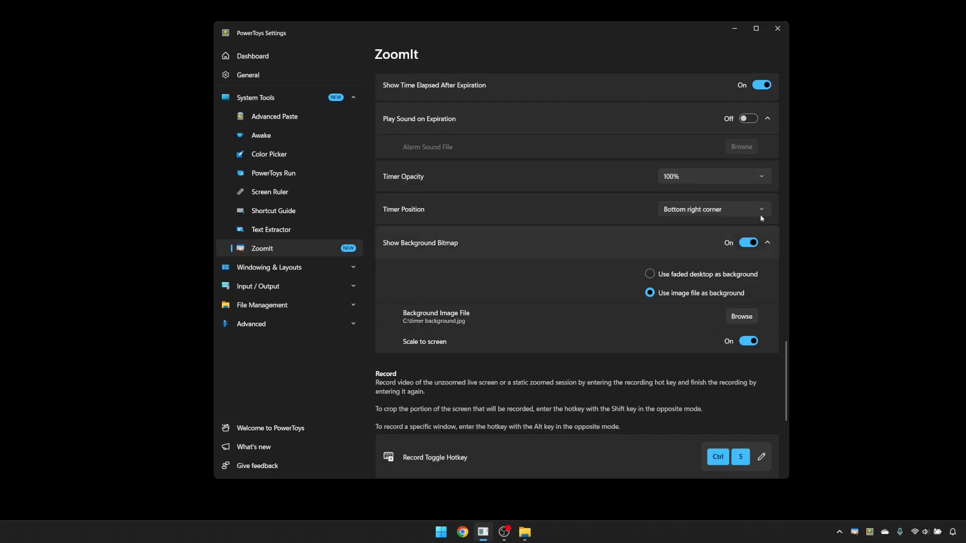
{"action": "left_click", "coordinate": [713, 176]}
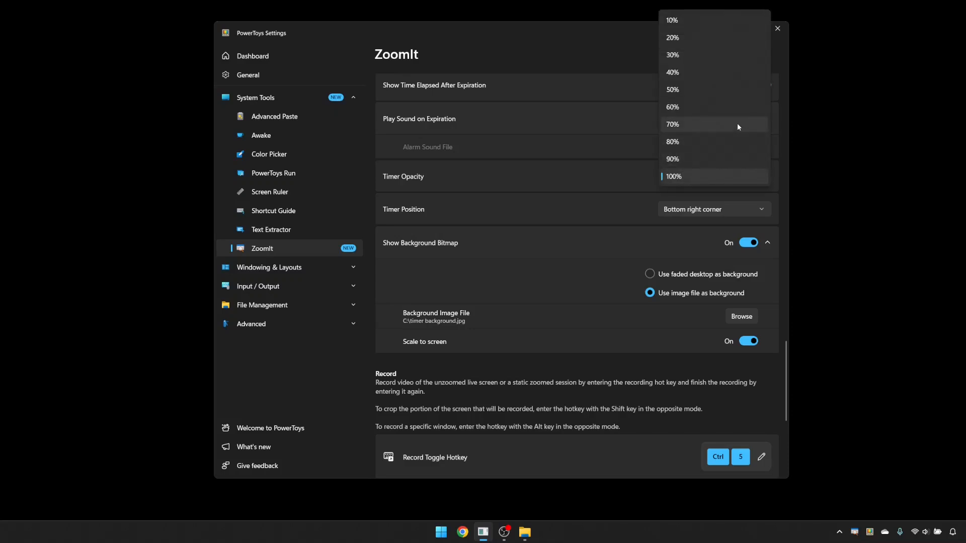
{"action": "mouse_move", "coordinate": [732, 107]}
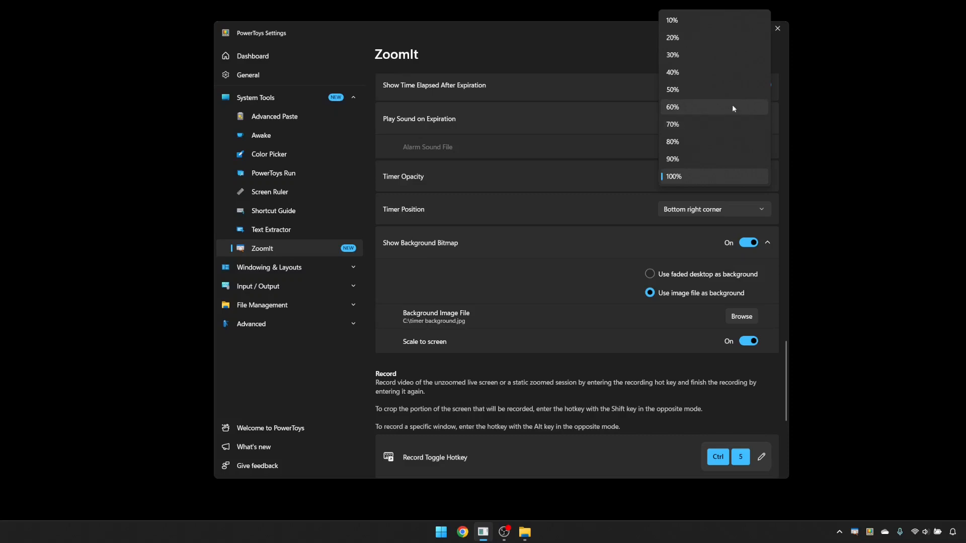
Pick 50% from the Timer Opacity dropdown.
{"action": "left_click", "coordinate": [672, 90]}
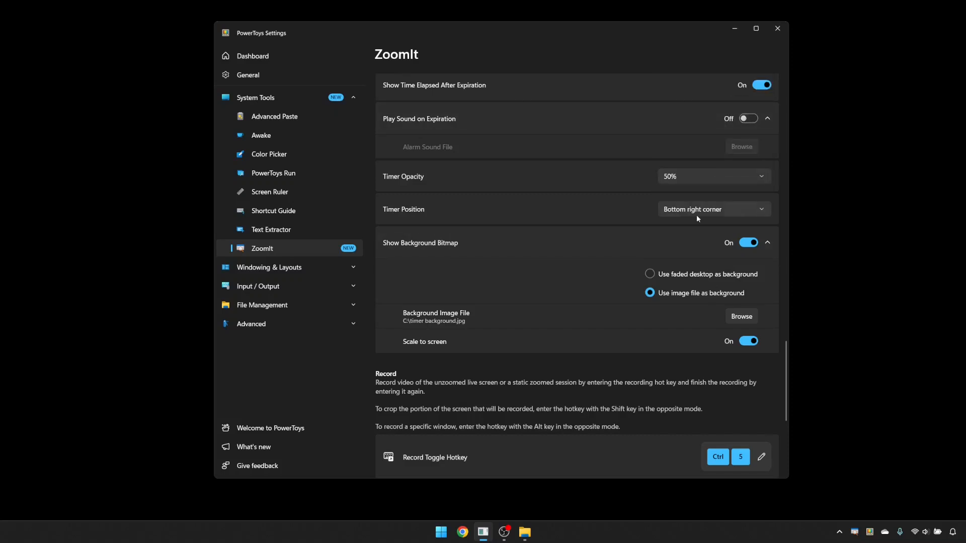